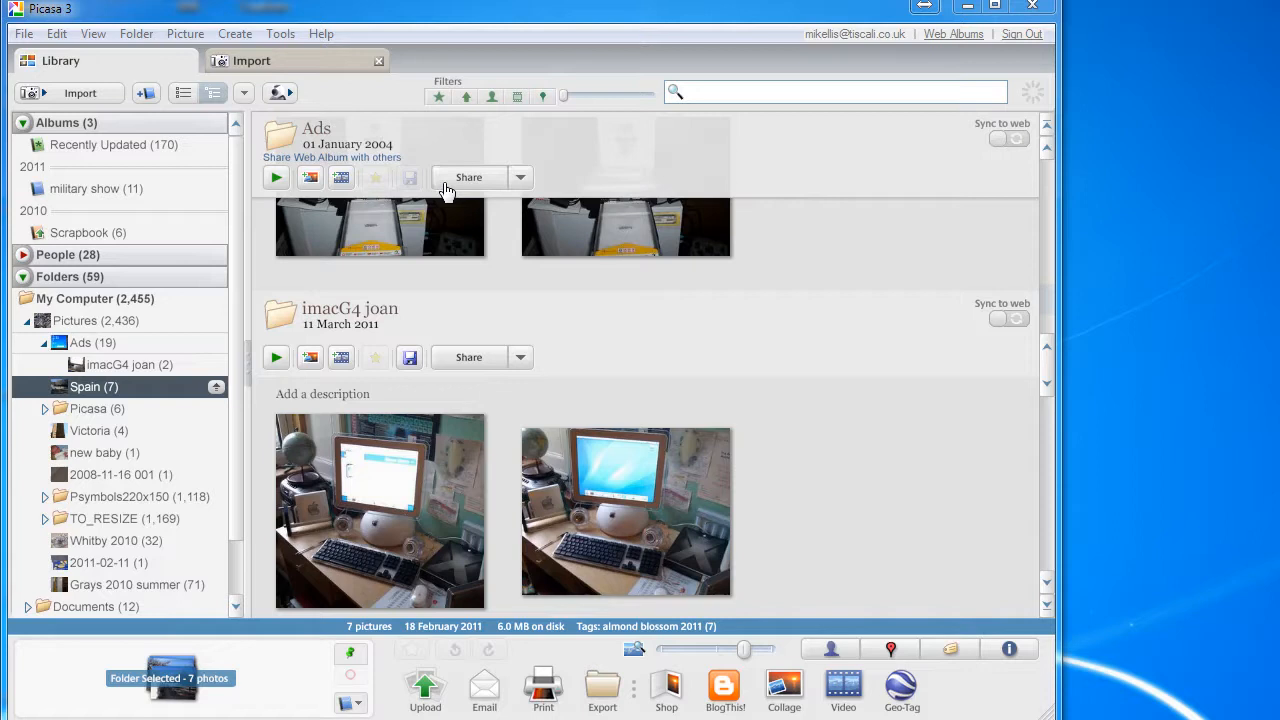
mouse_move(385, 18)
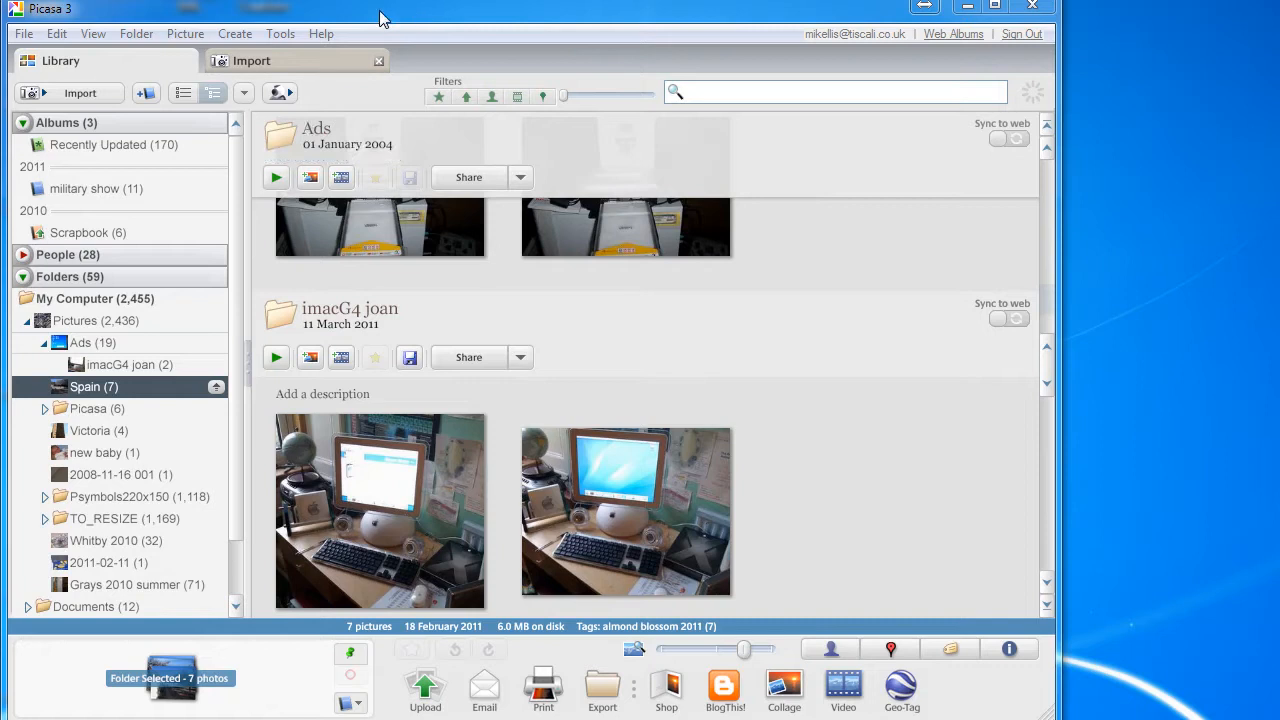
mouse_move(80, 70)
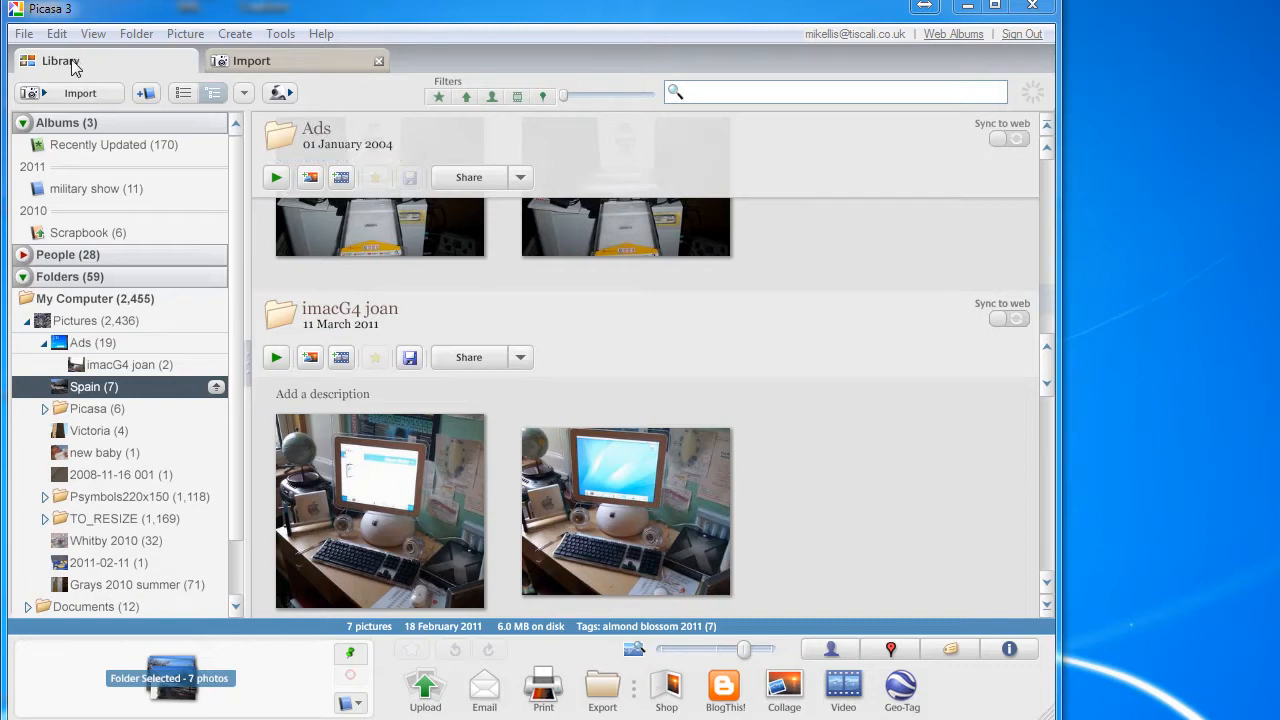
mouse_move(286, 67)
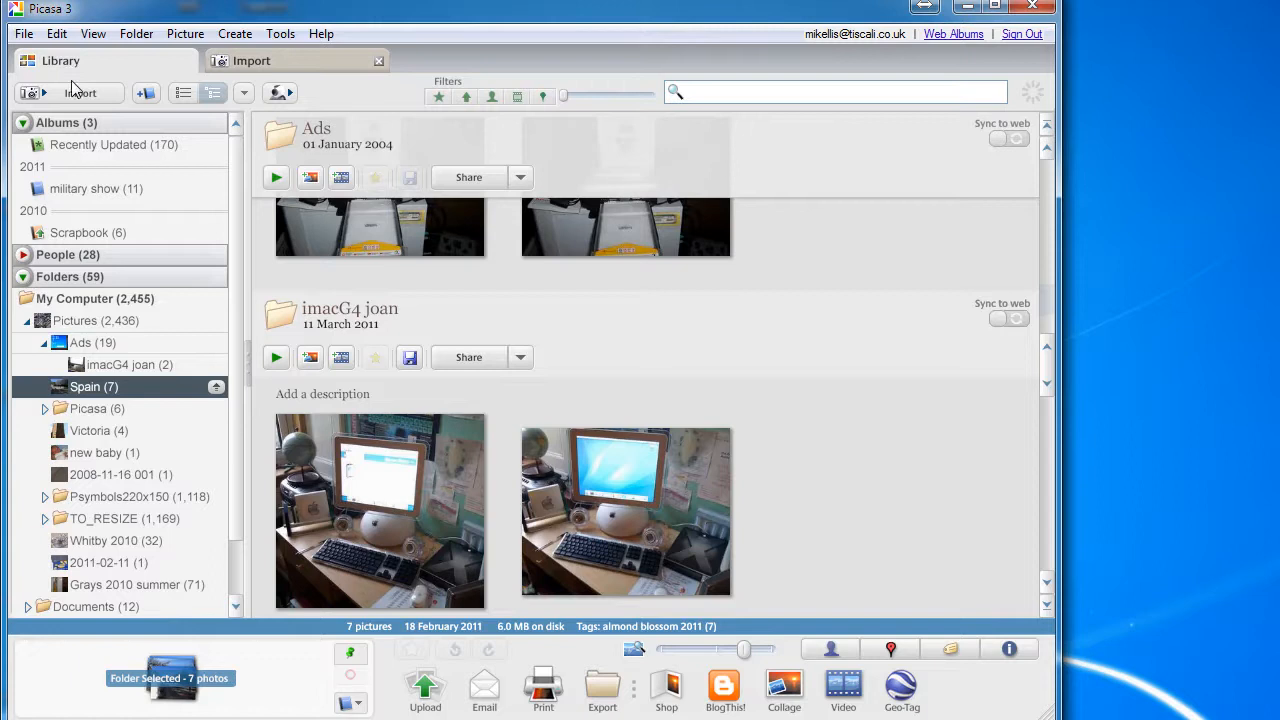
mouse_move(407, 486)
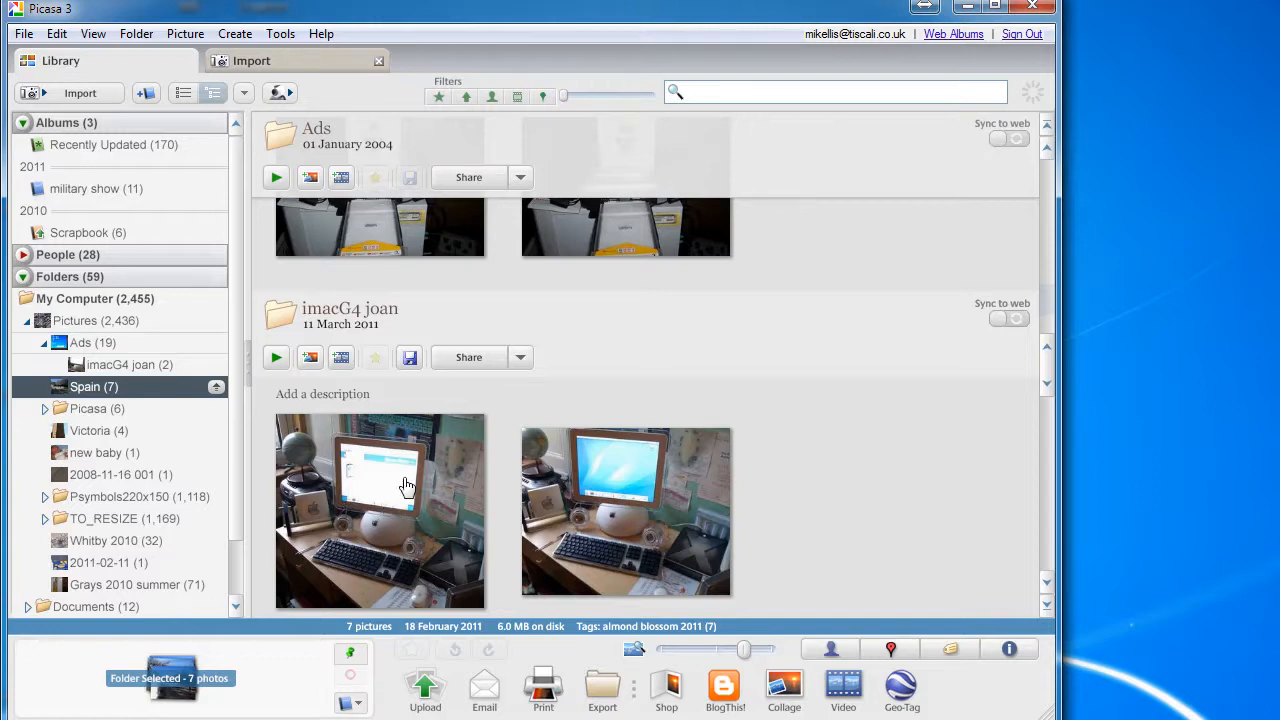
mouse_move(345, 312)
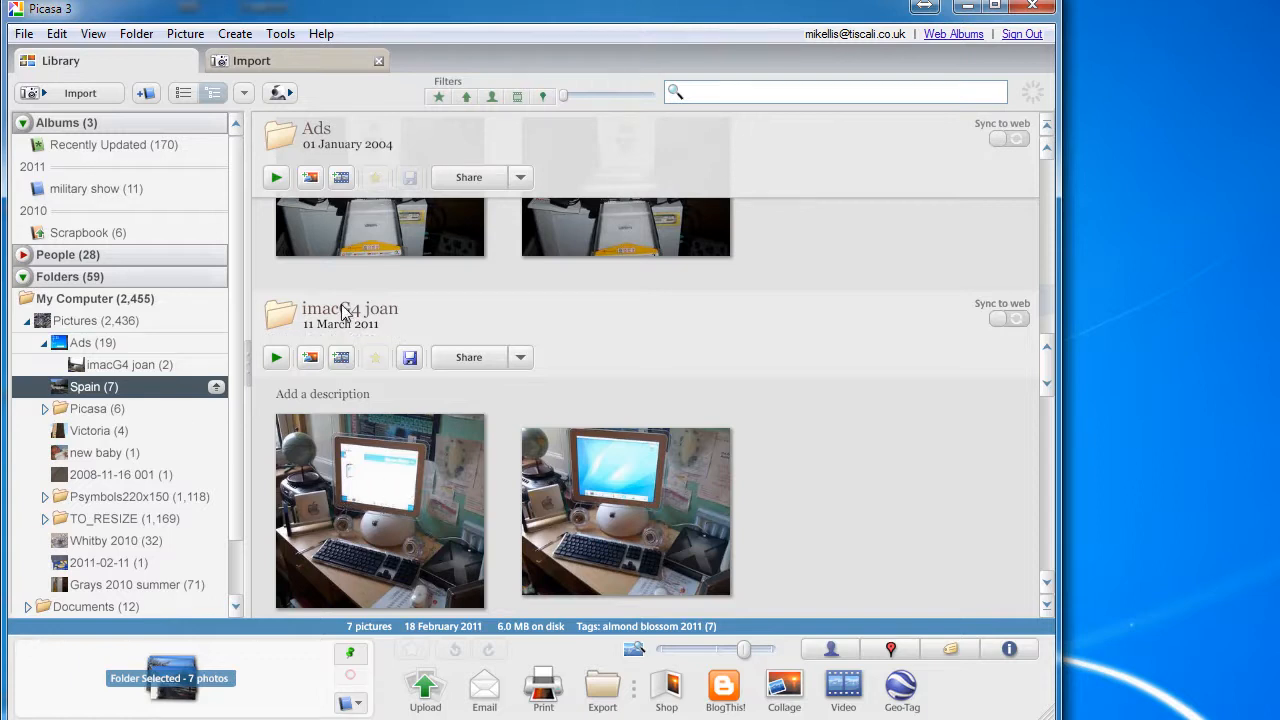
mouse_move(375, 490)
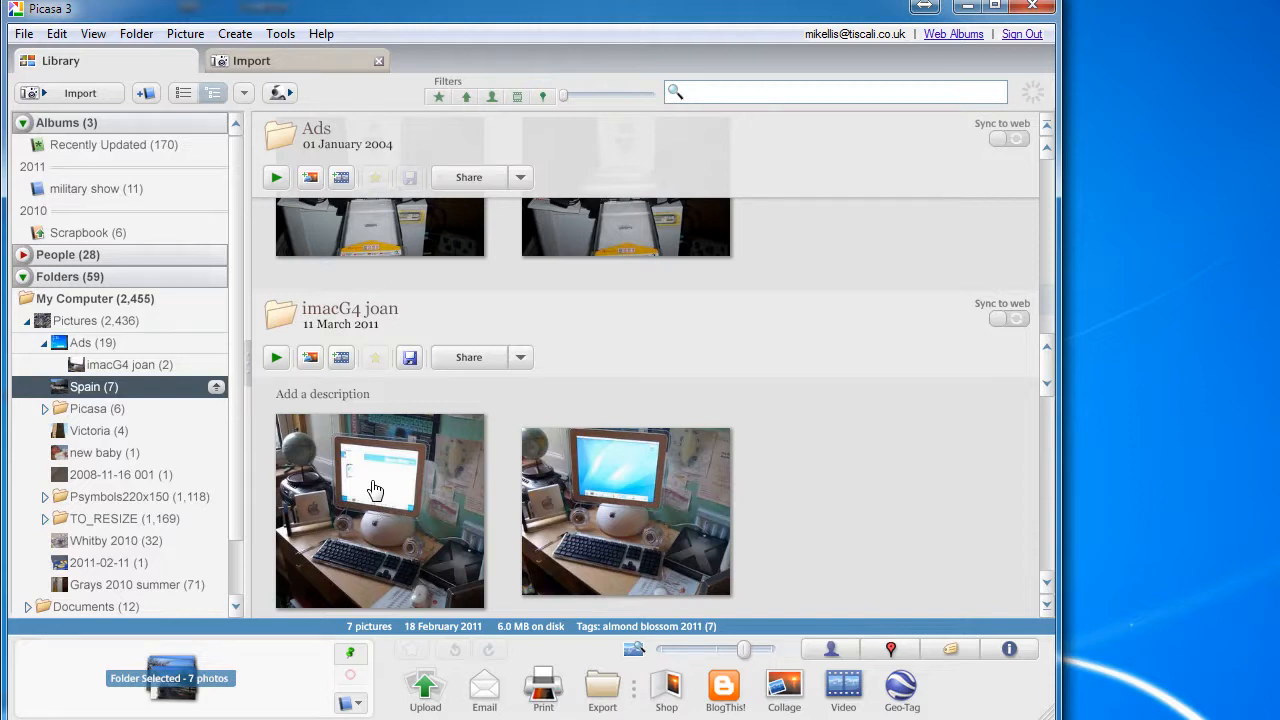
Move the first desk photo from imacG4 joan into the Dining room folder.
click(380, 511)
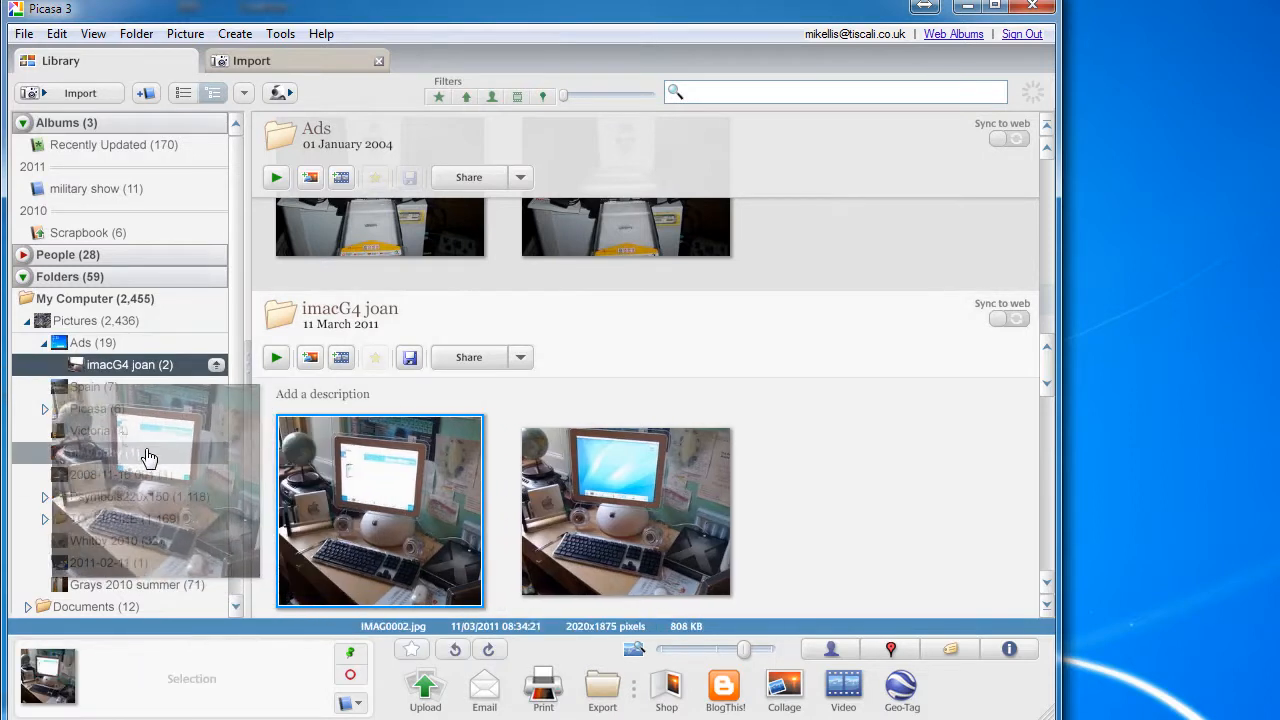
scroll(down, 3)
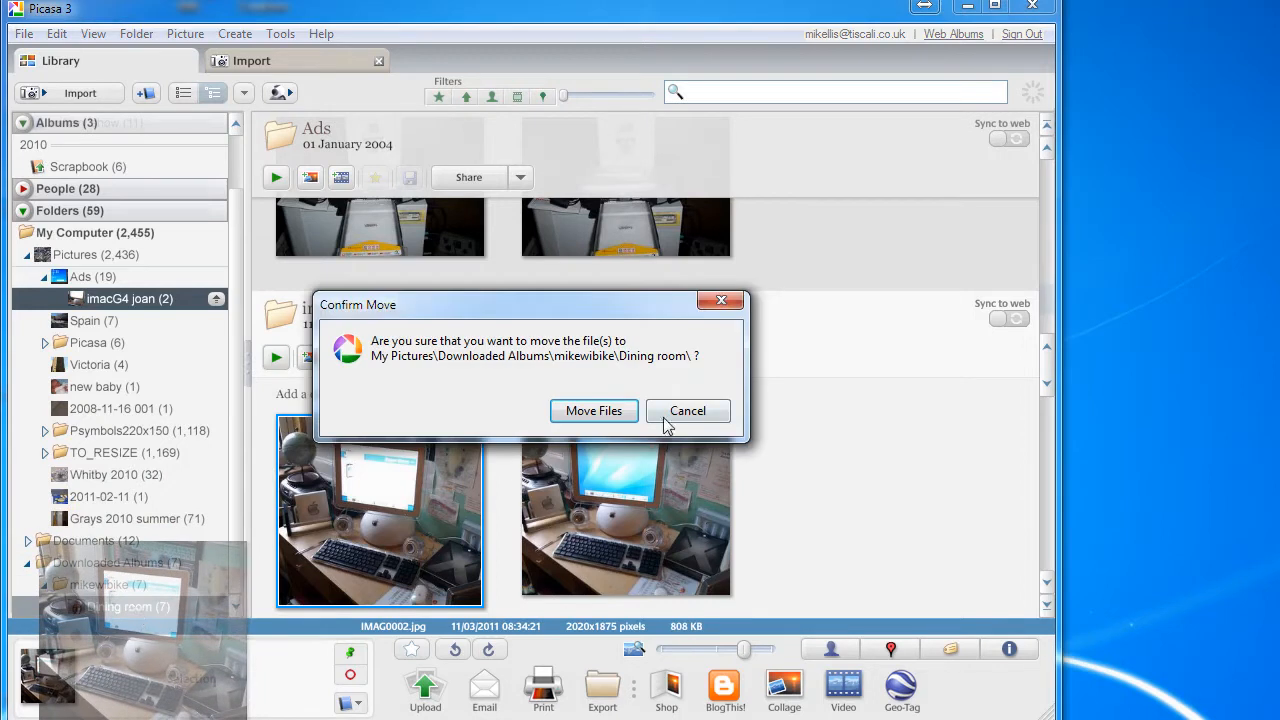
mouse_move(594, 411)
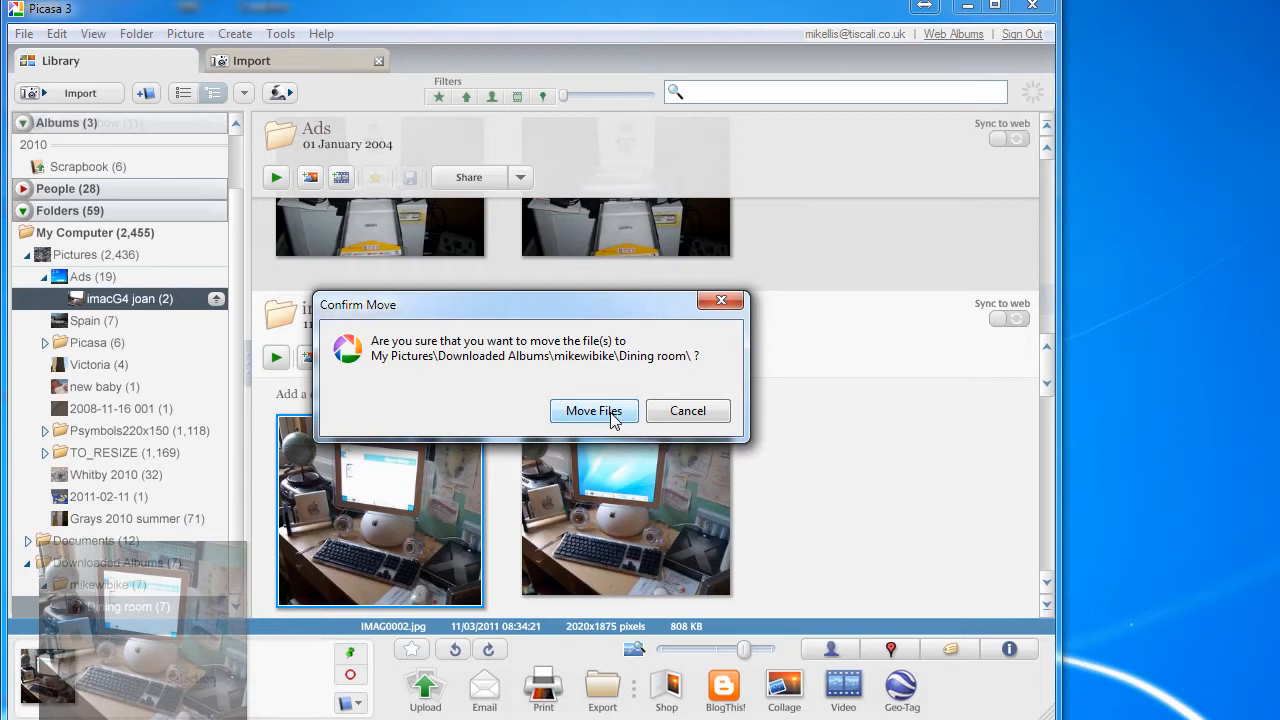
click(593, 410)
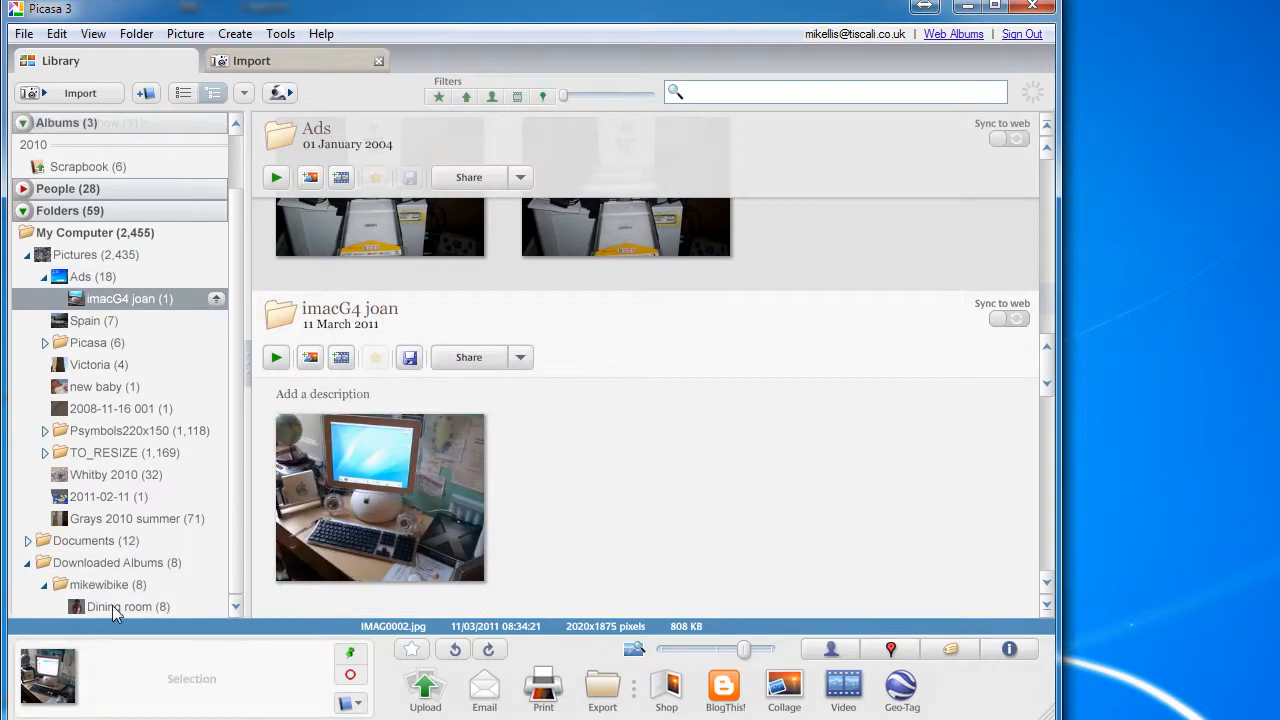
Move the desk photo from Dining room back to imacG4 joan, restoring its two photos.
click(119, 606)
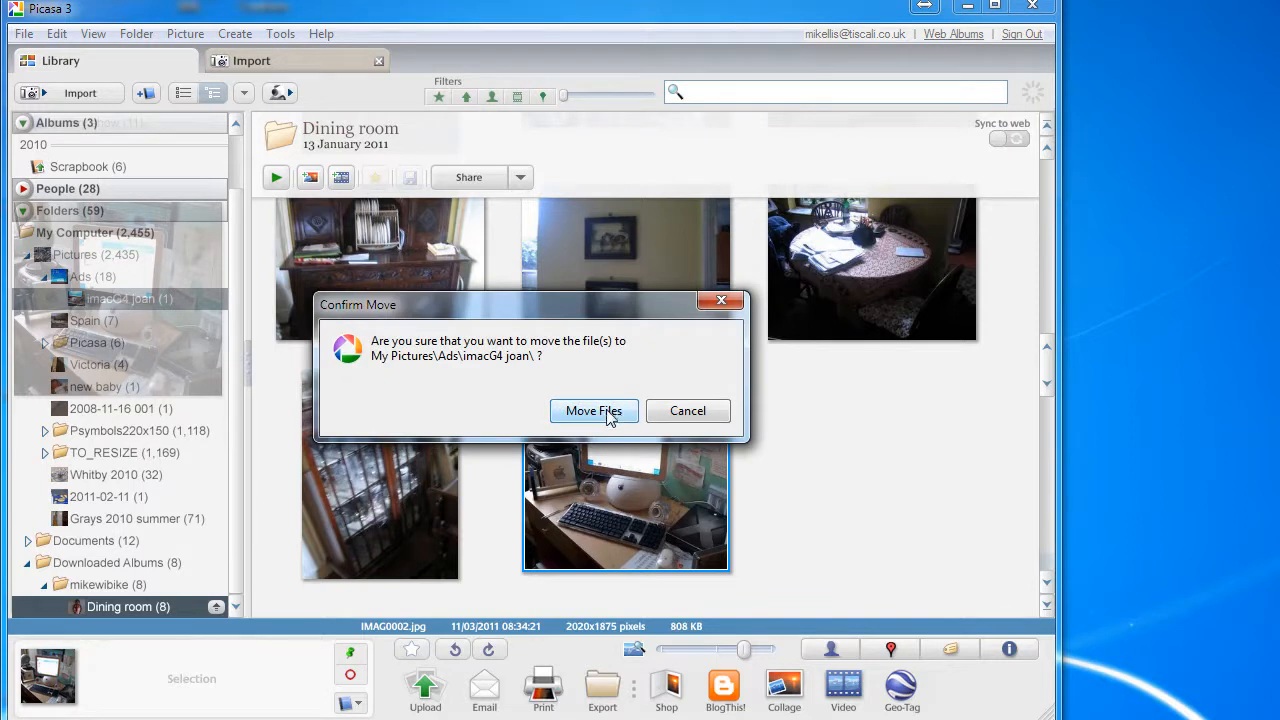
click(593, 410)
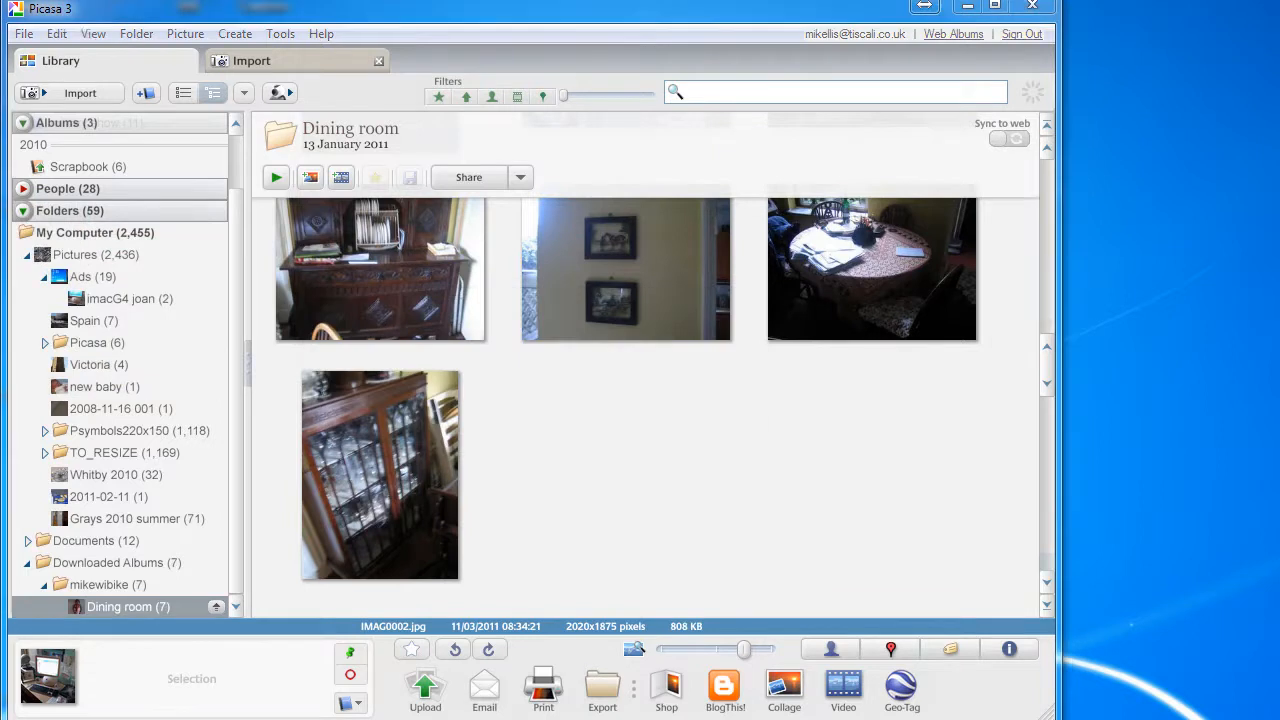
click(129, 298)
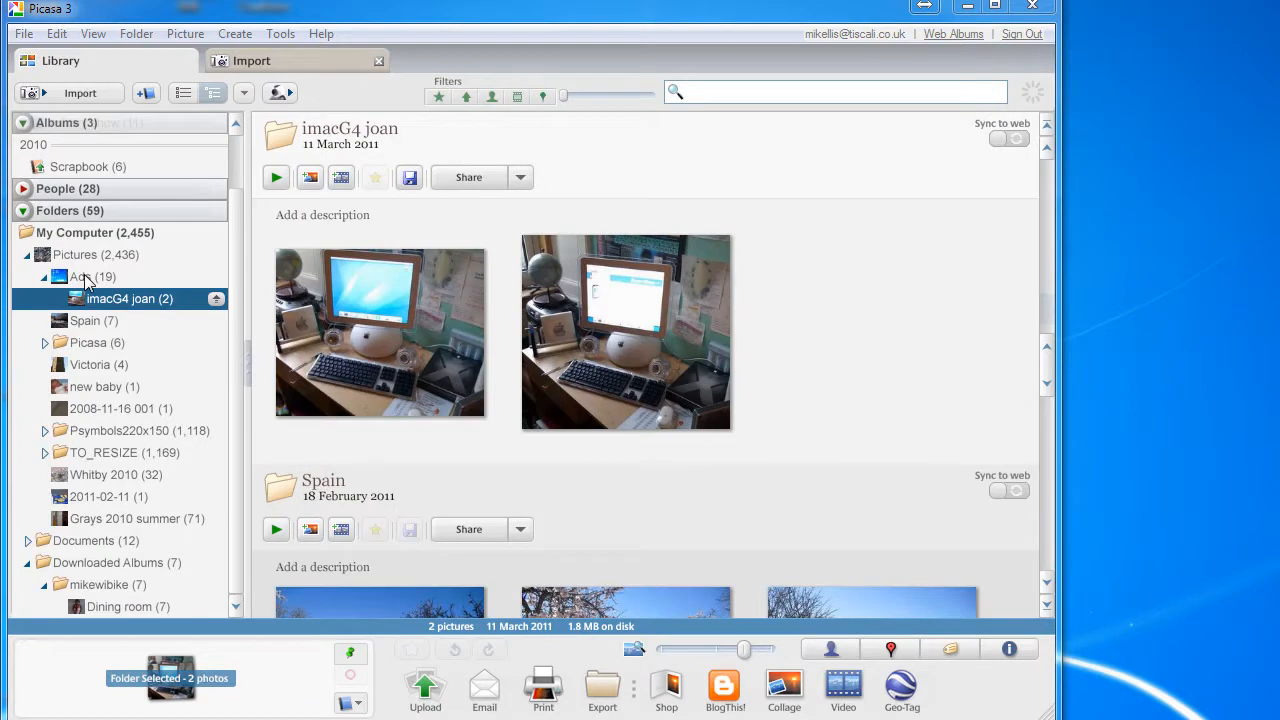
mouse_move(88, 283)
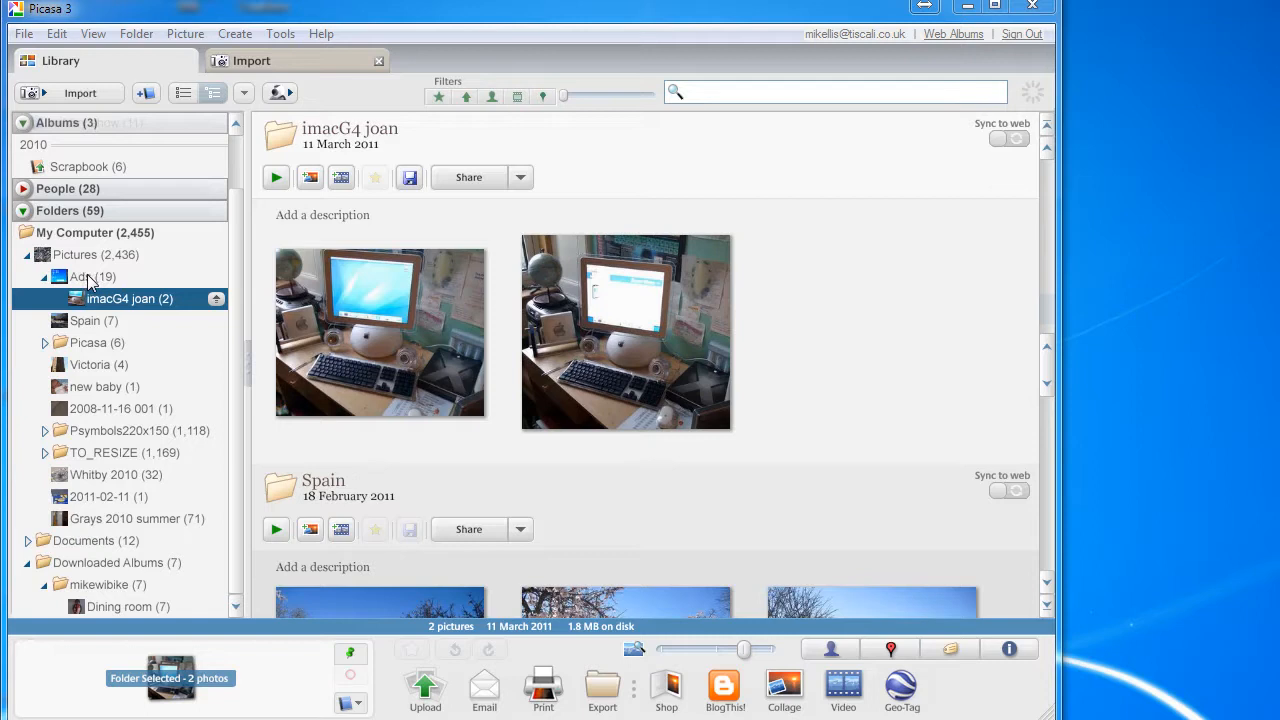
Move the four monitor photos to Ads, checking that imacG4 joan keeps only two photos.
click(83, 277)
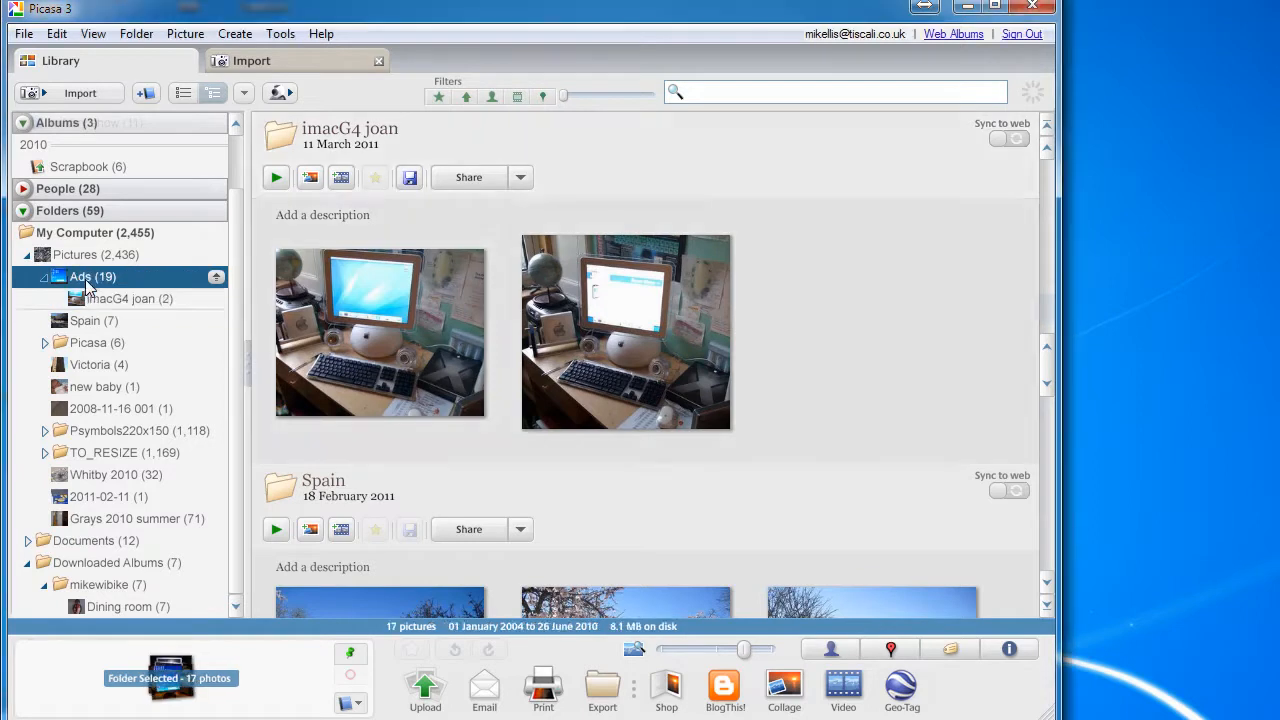
click(92, 276)
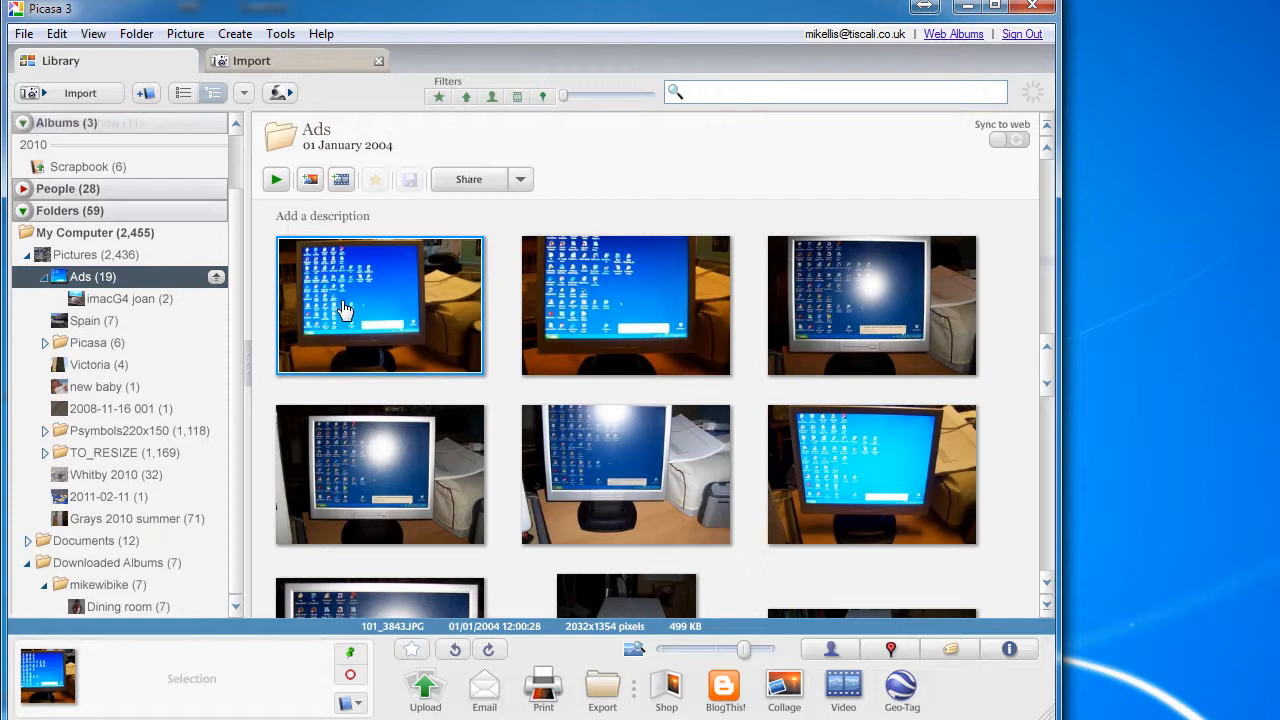
mouse_move(640, 310)
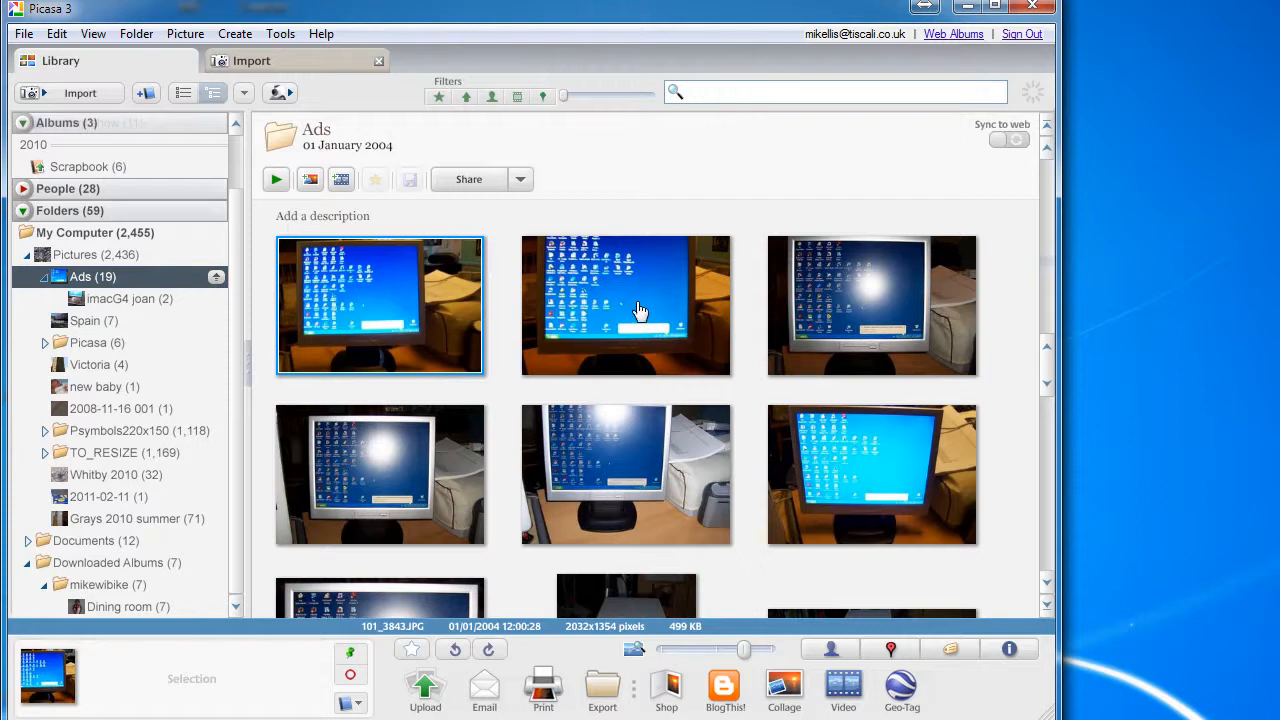
click(871, 305)
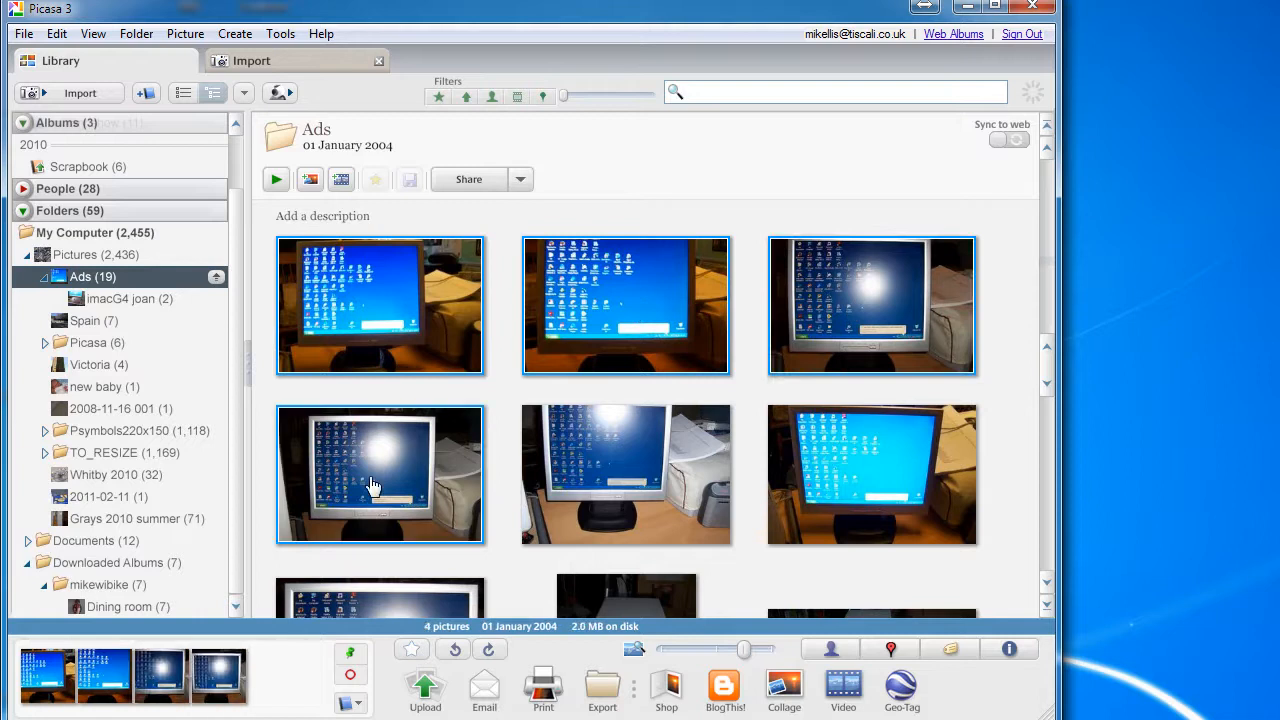
mouse_move(653, 345)
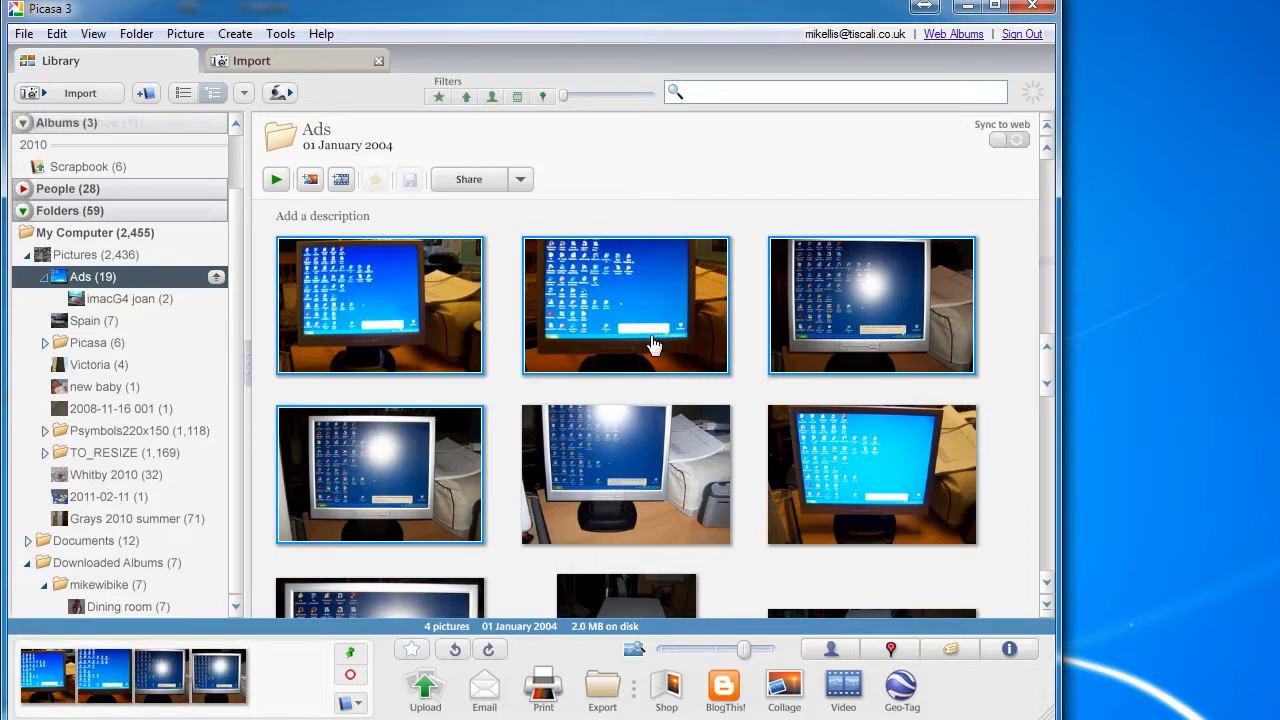
mouse_move(420, 295)
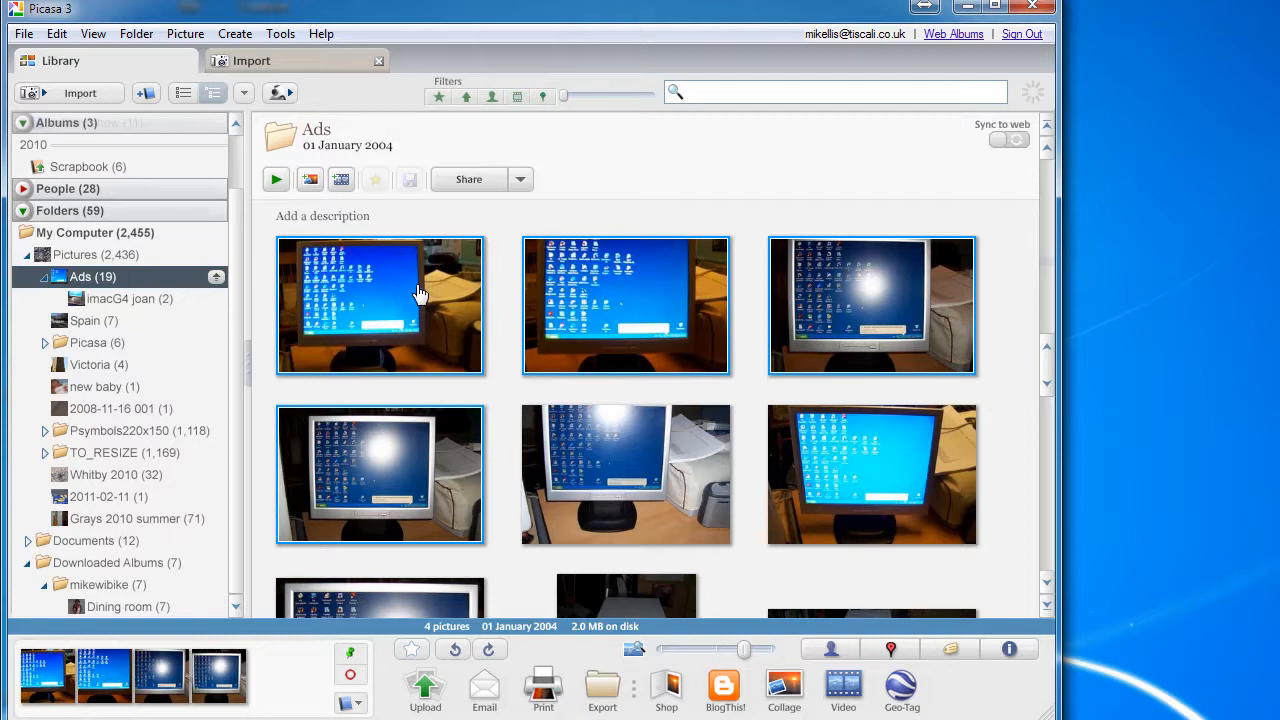
mouse_move(388, 302)
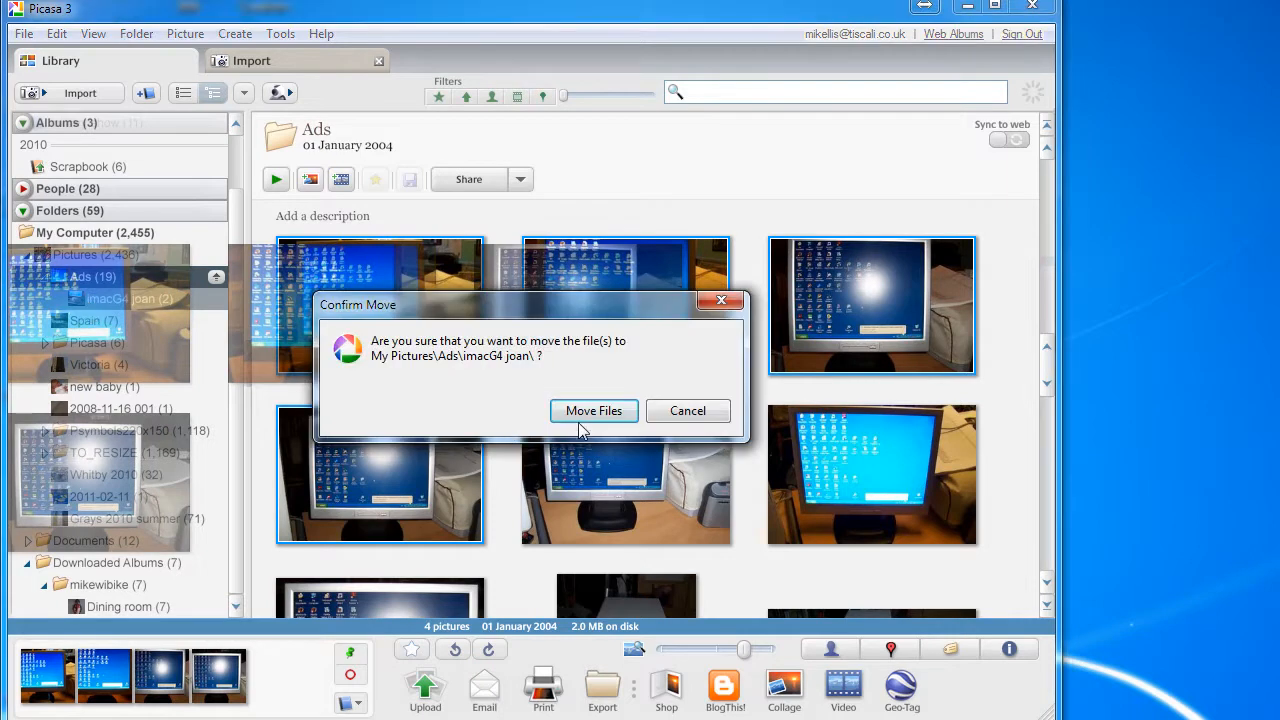
click(593, 410)
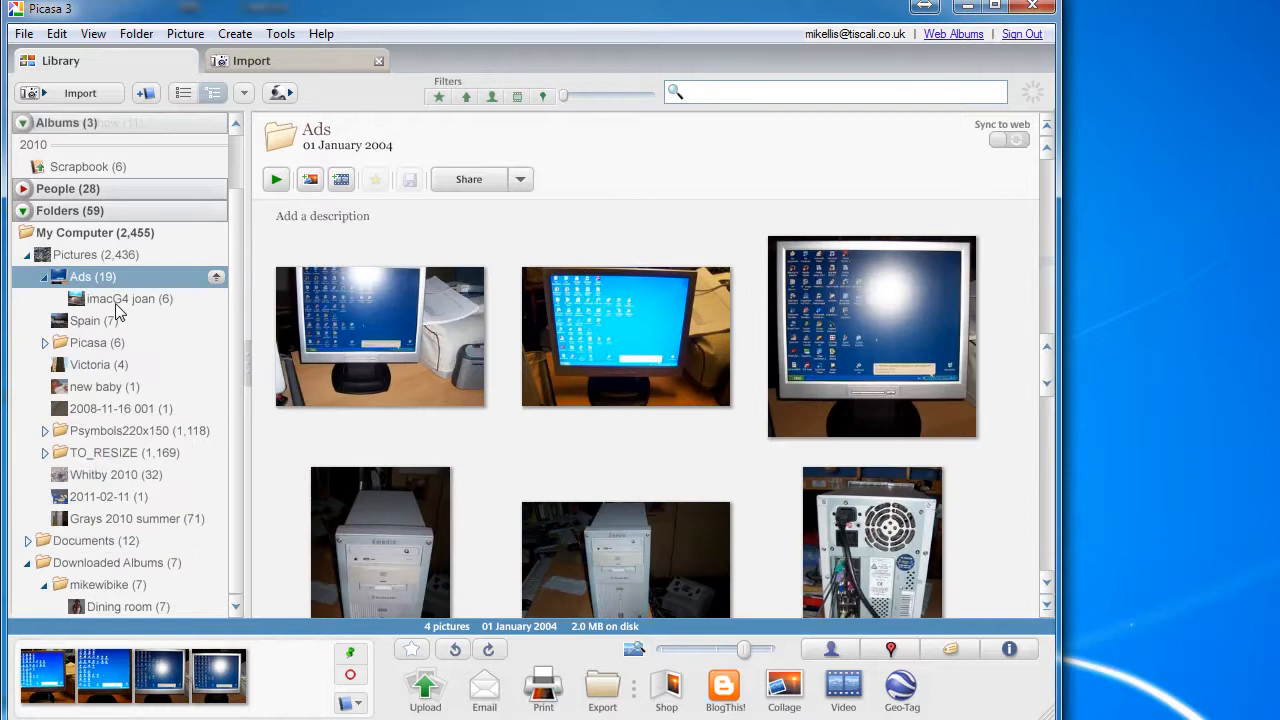
click(121, 298)
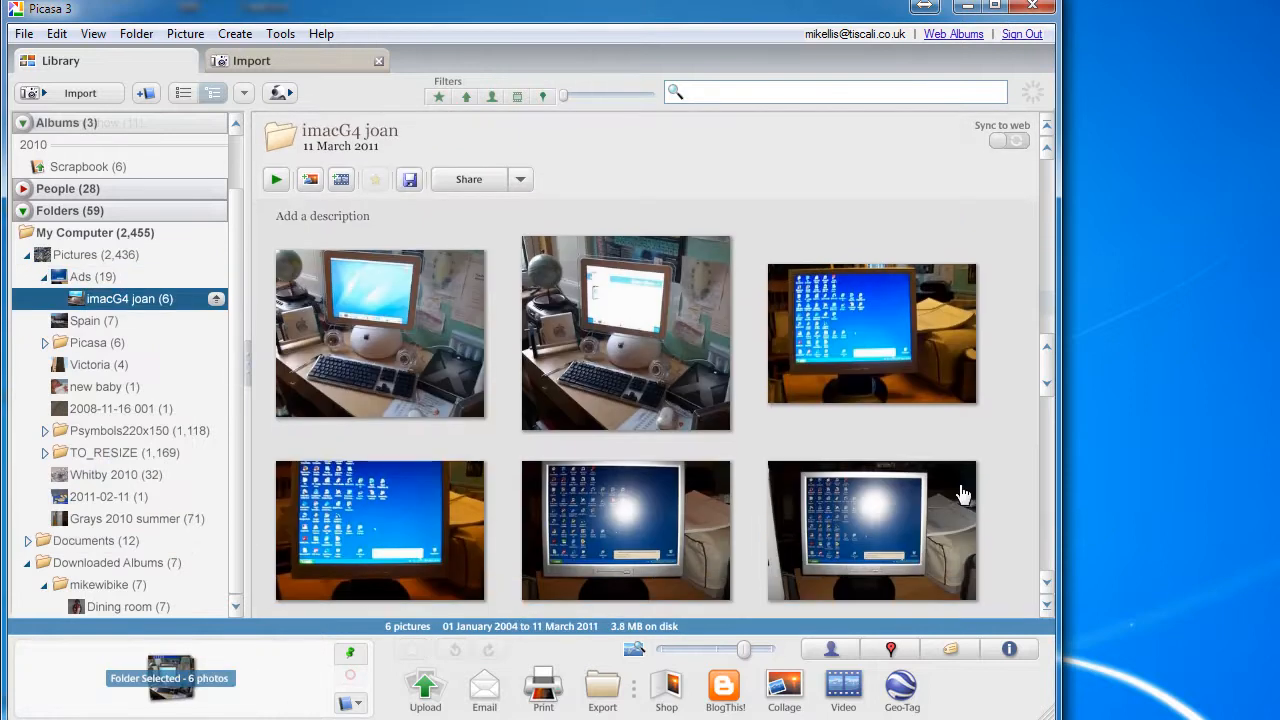
mouse_move(845, 323)
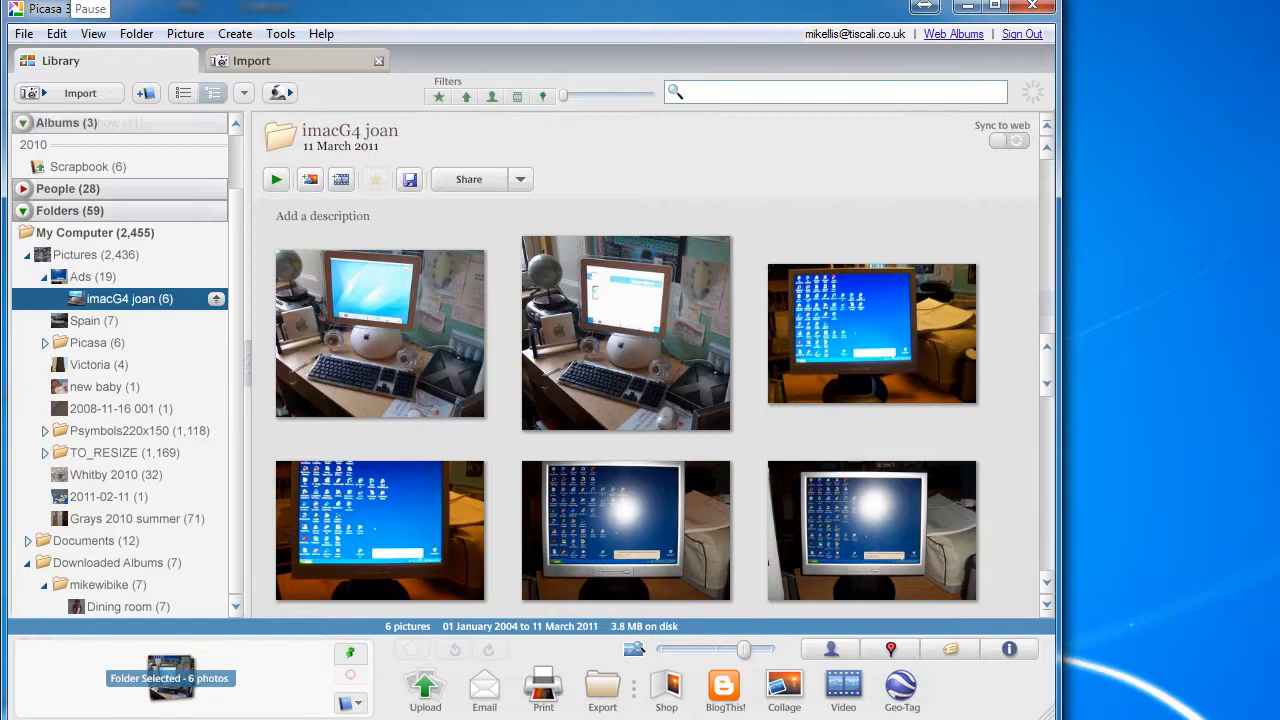
click(92, 276)
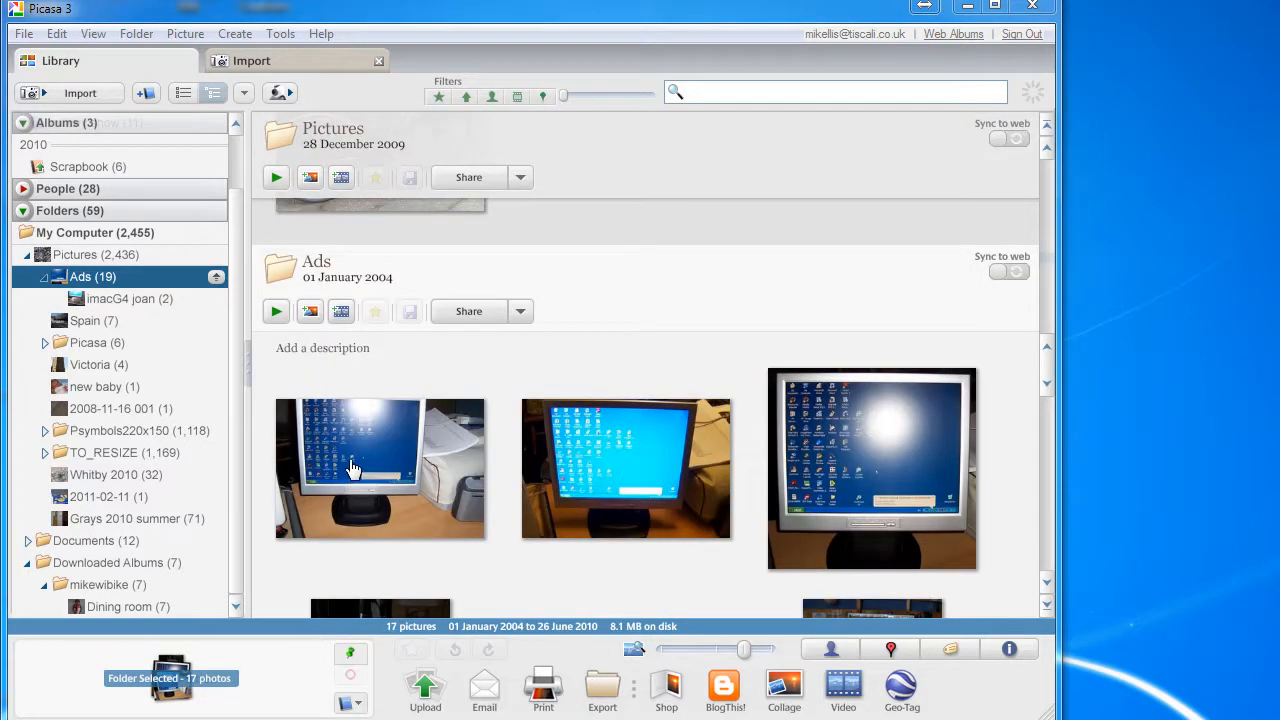
mouse_move(1053, 368)
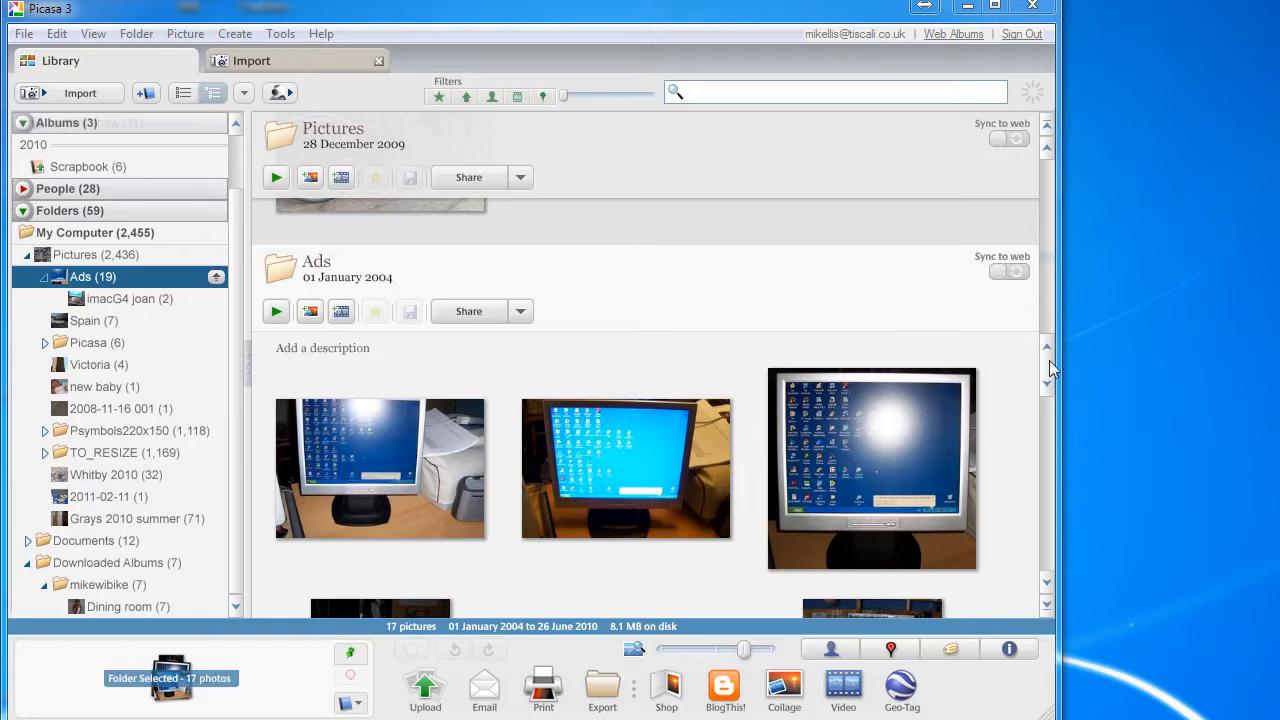
mouse_move(388, 462)
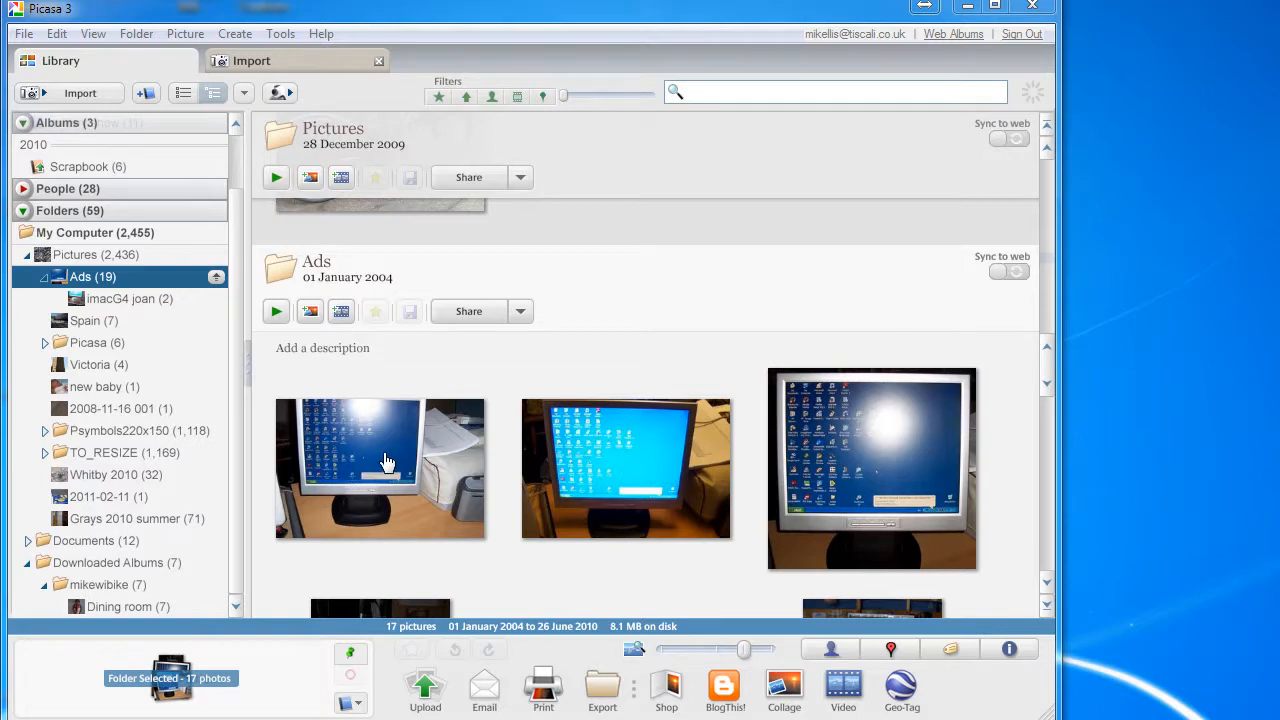
Ctrl-select the first three monitor thumbnails in the Ads folder.
click(380, 468)
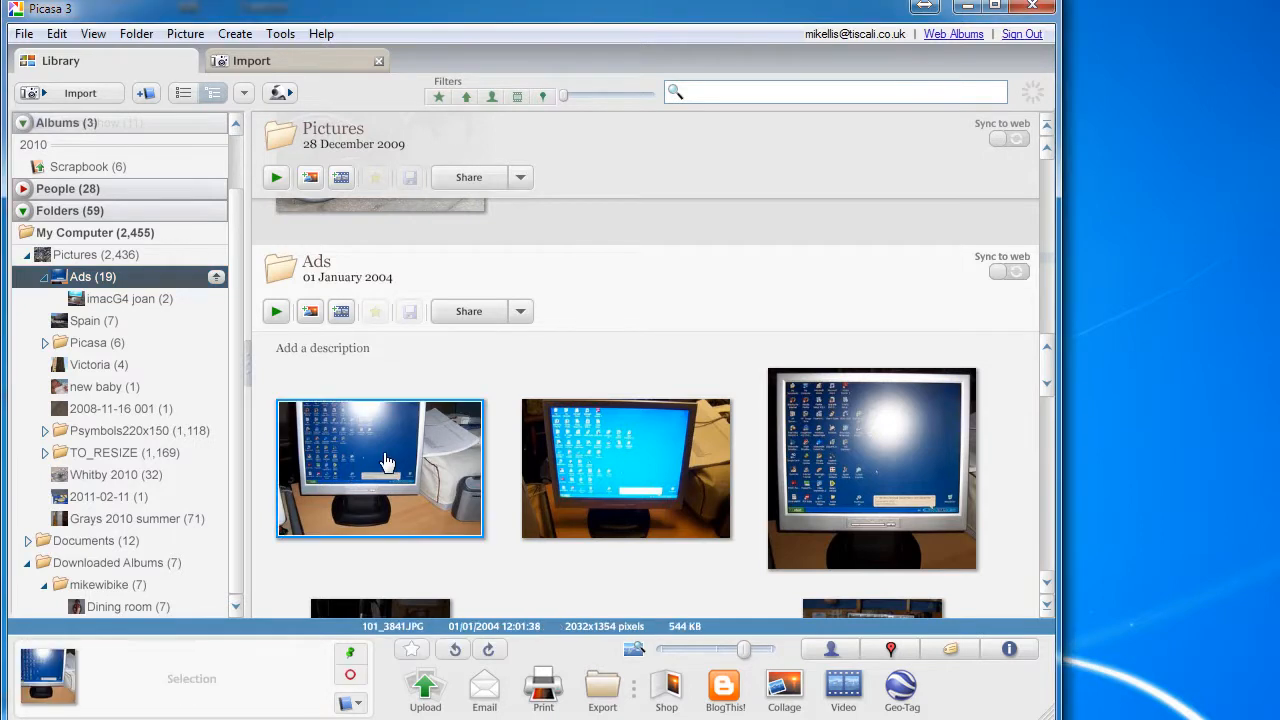
mouse_move(640, 483)
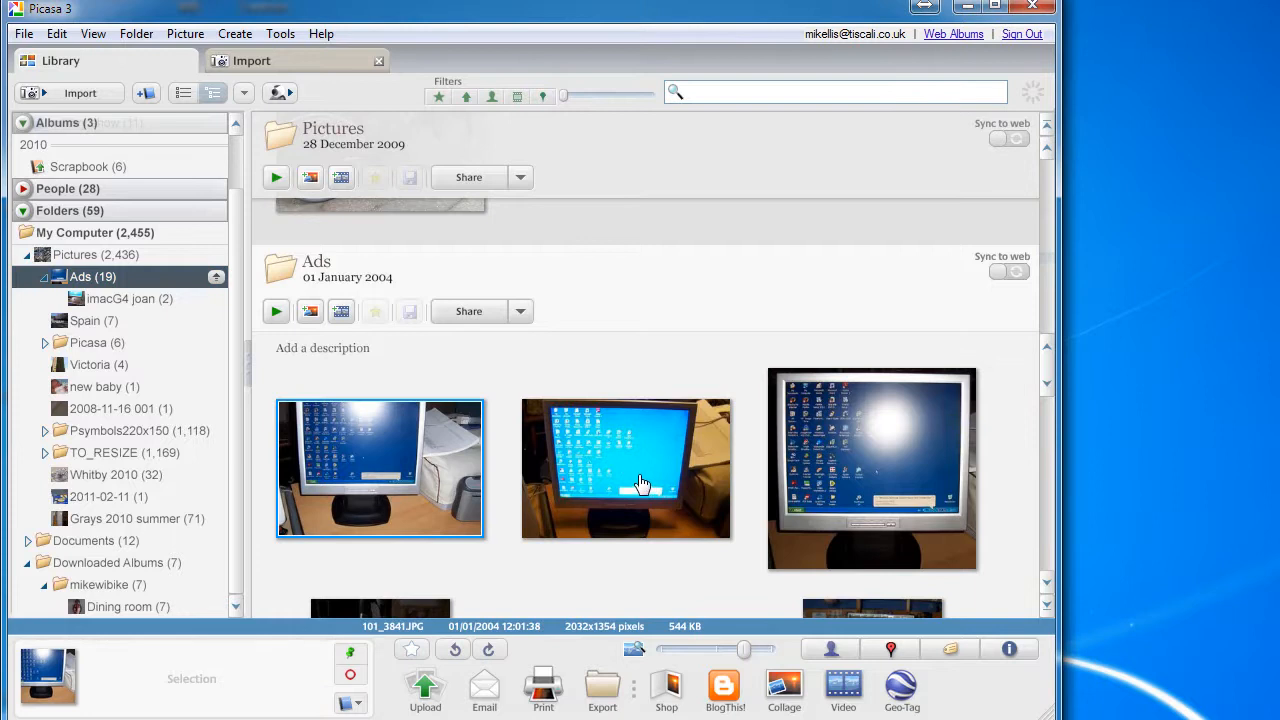
mouse_move(609, 471)
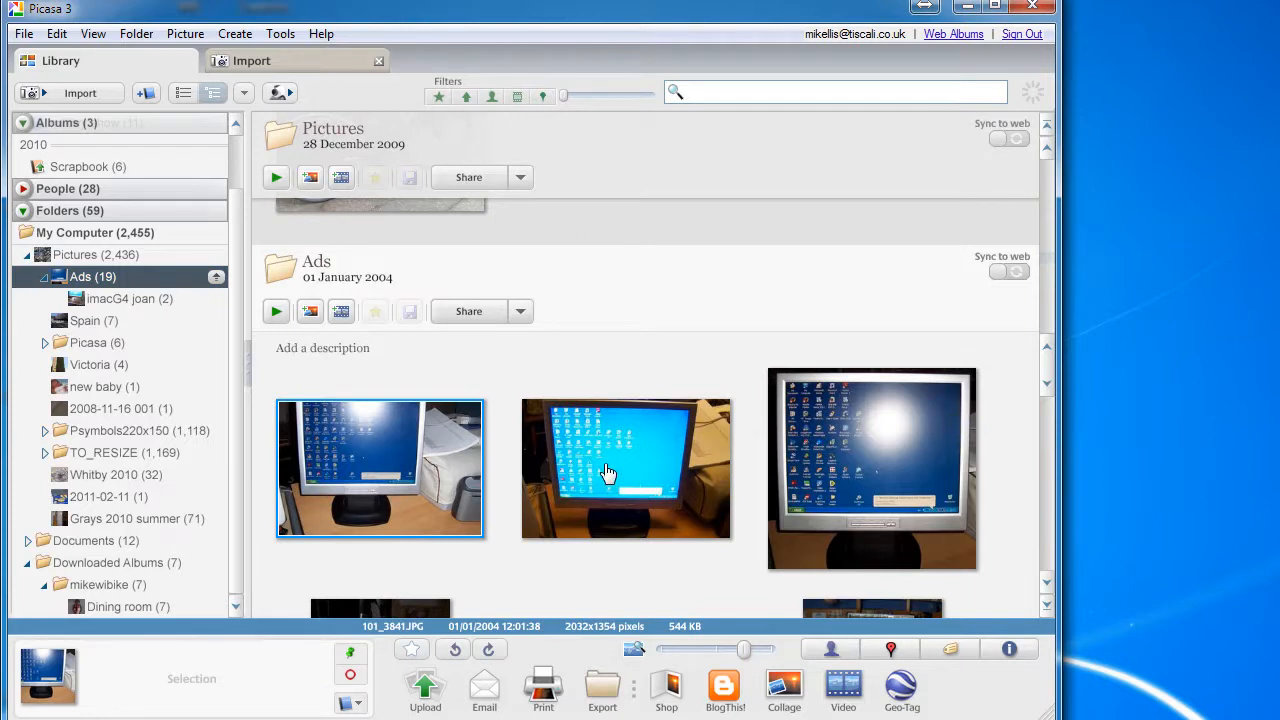
click(625, 468)
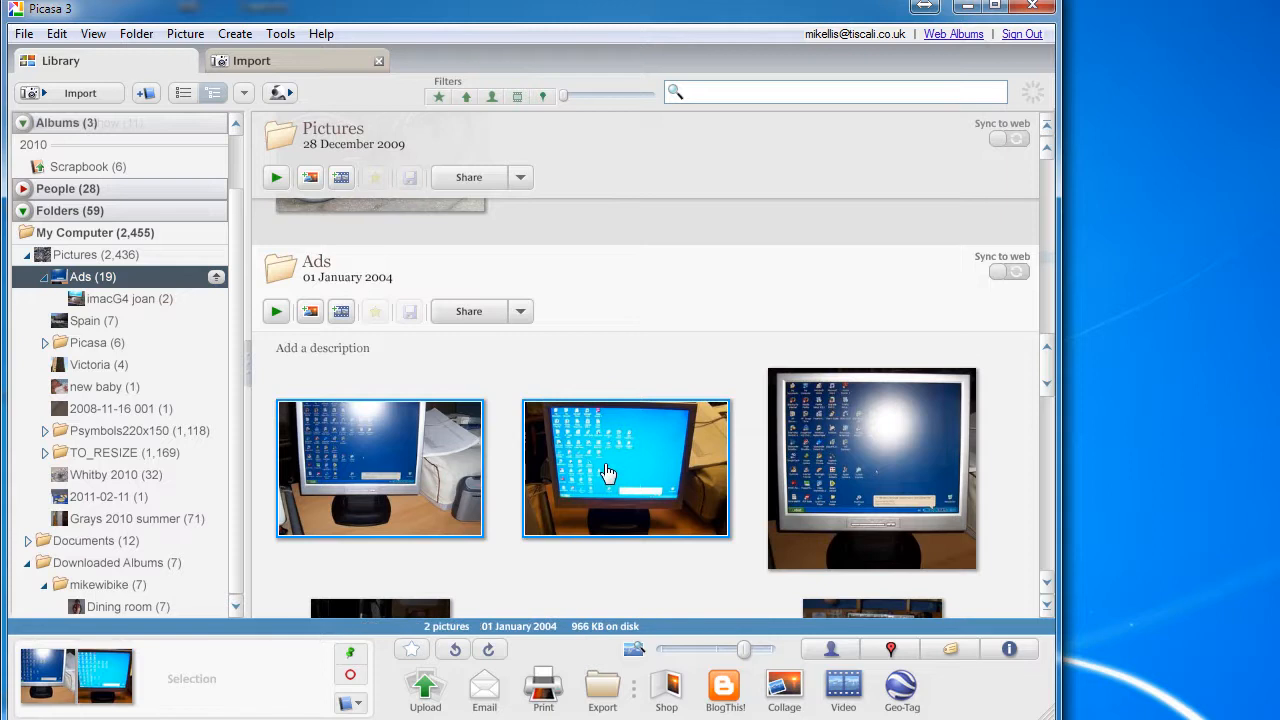
click(871, 468)
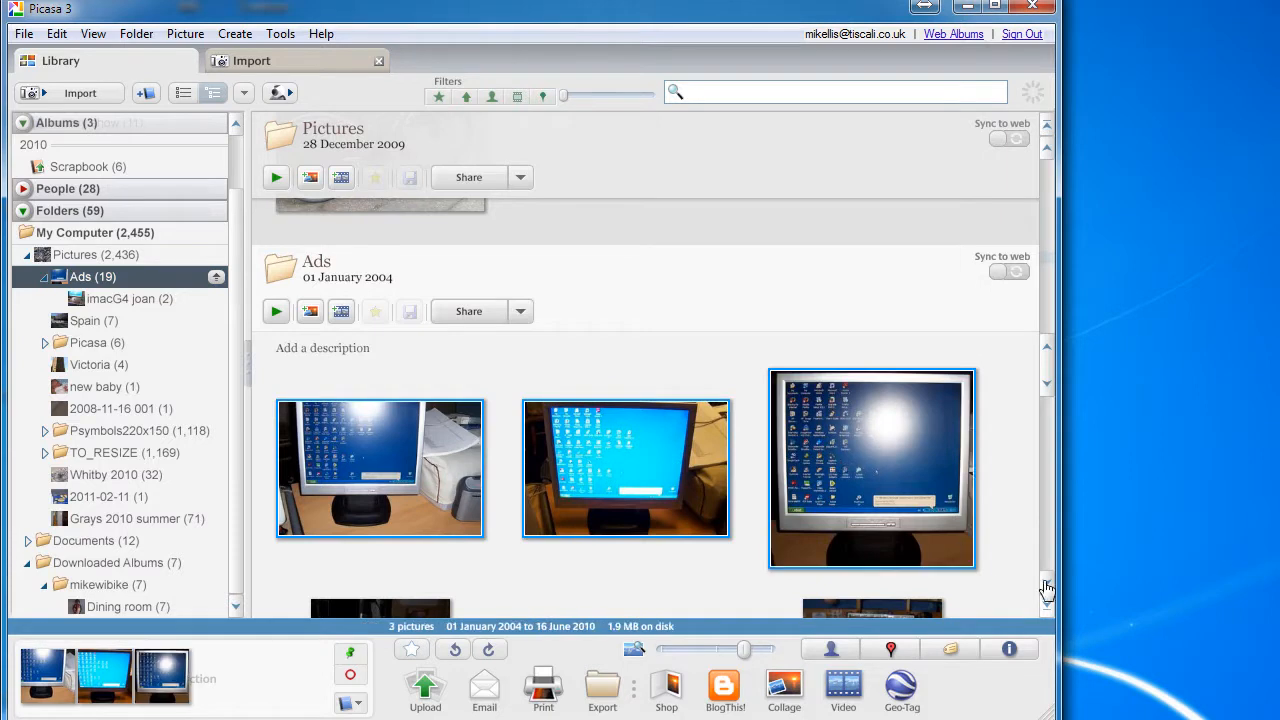
click(98, 364)
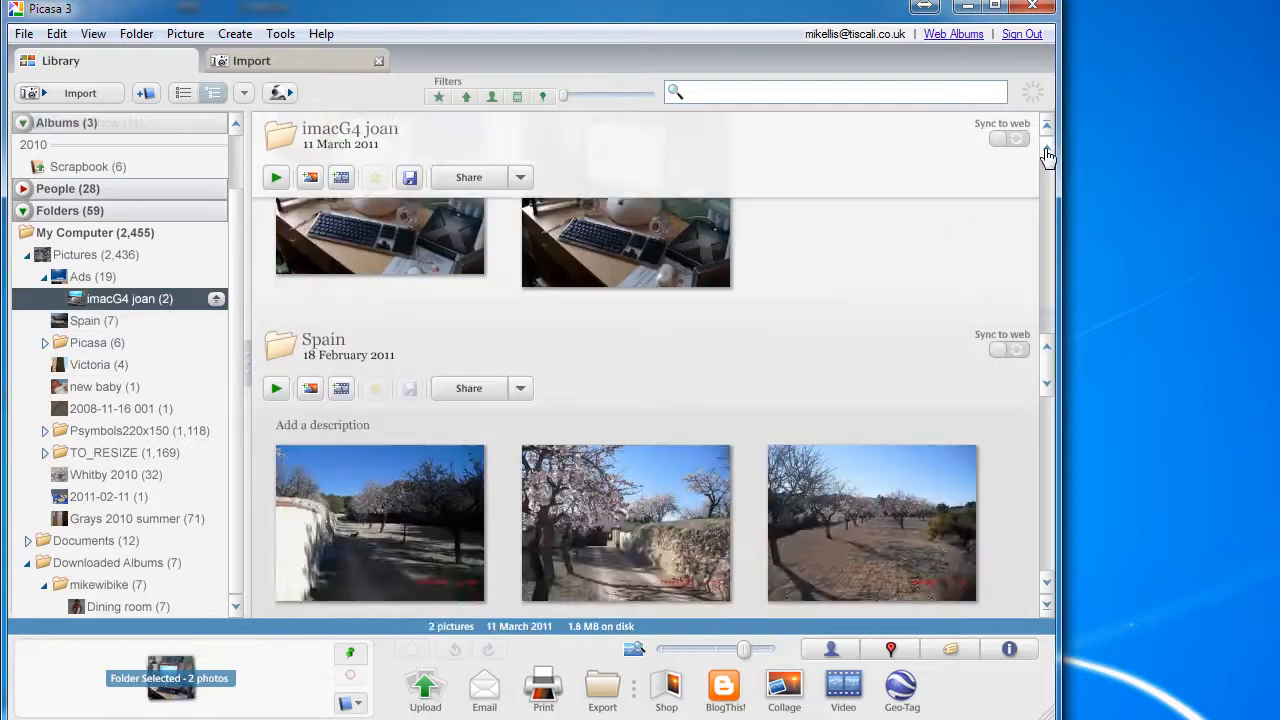
click(80, 276)
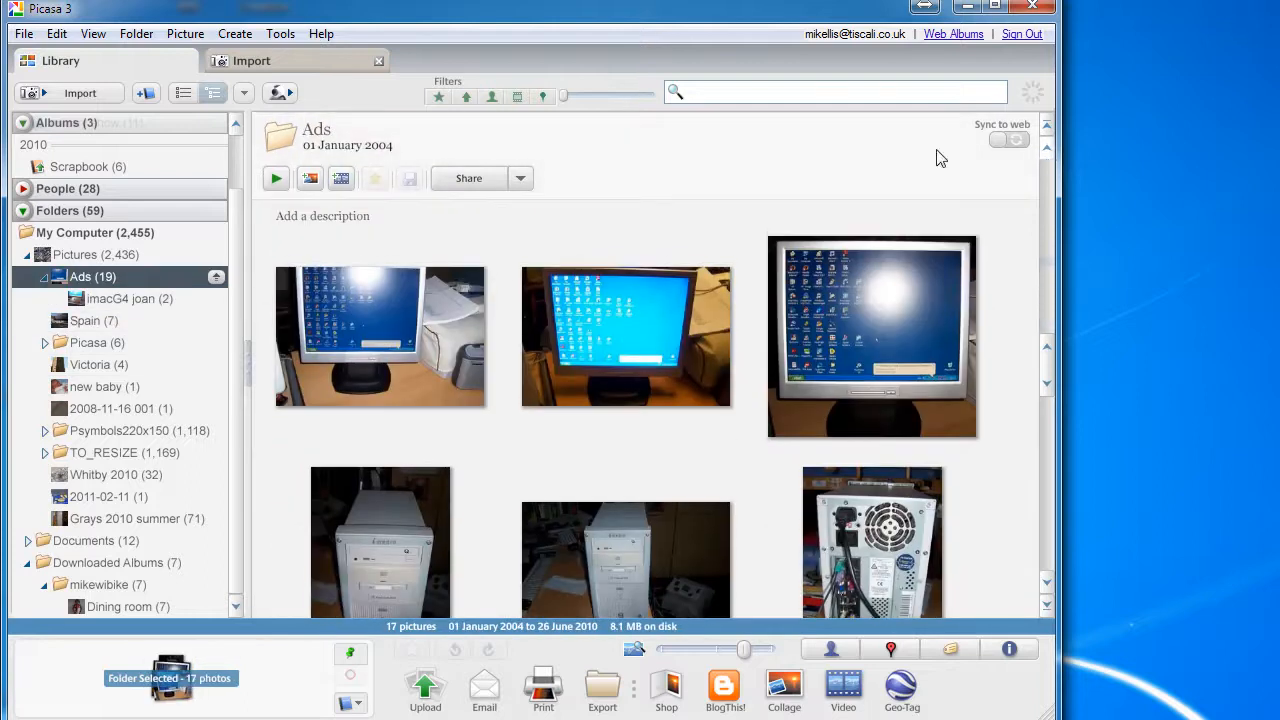
mouse_move(385, 348)
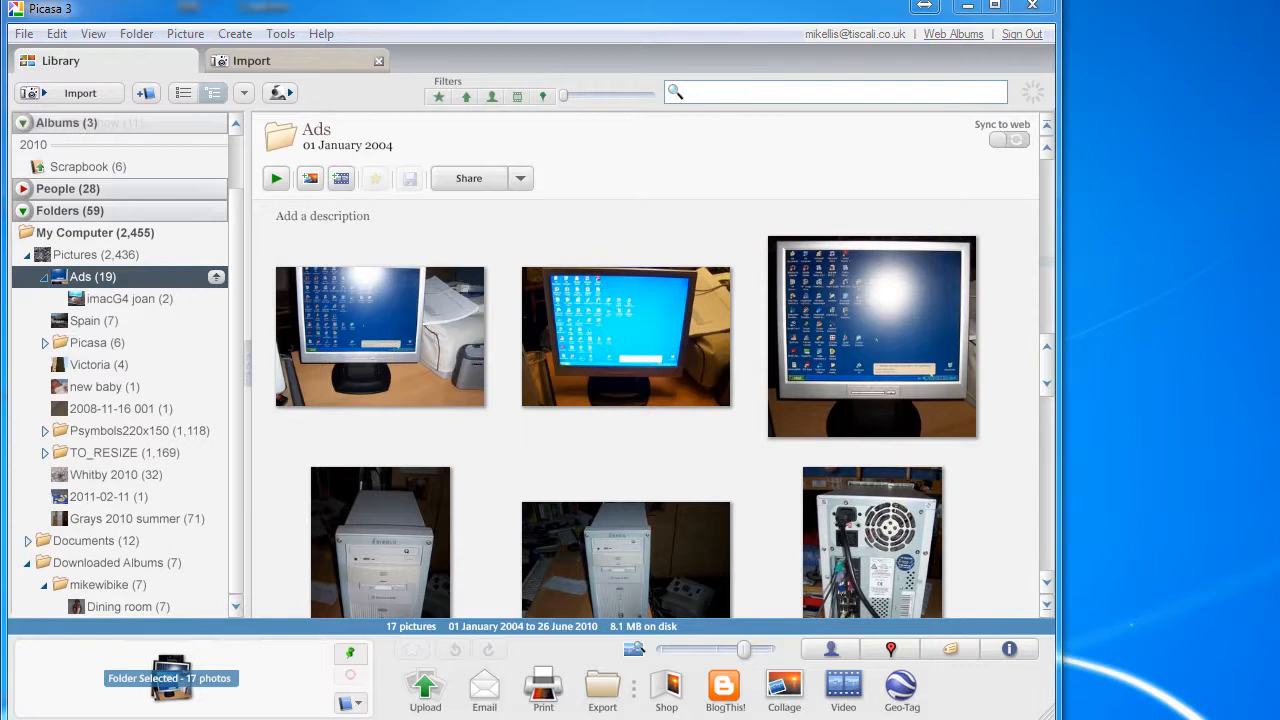
click(871, 336)
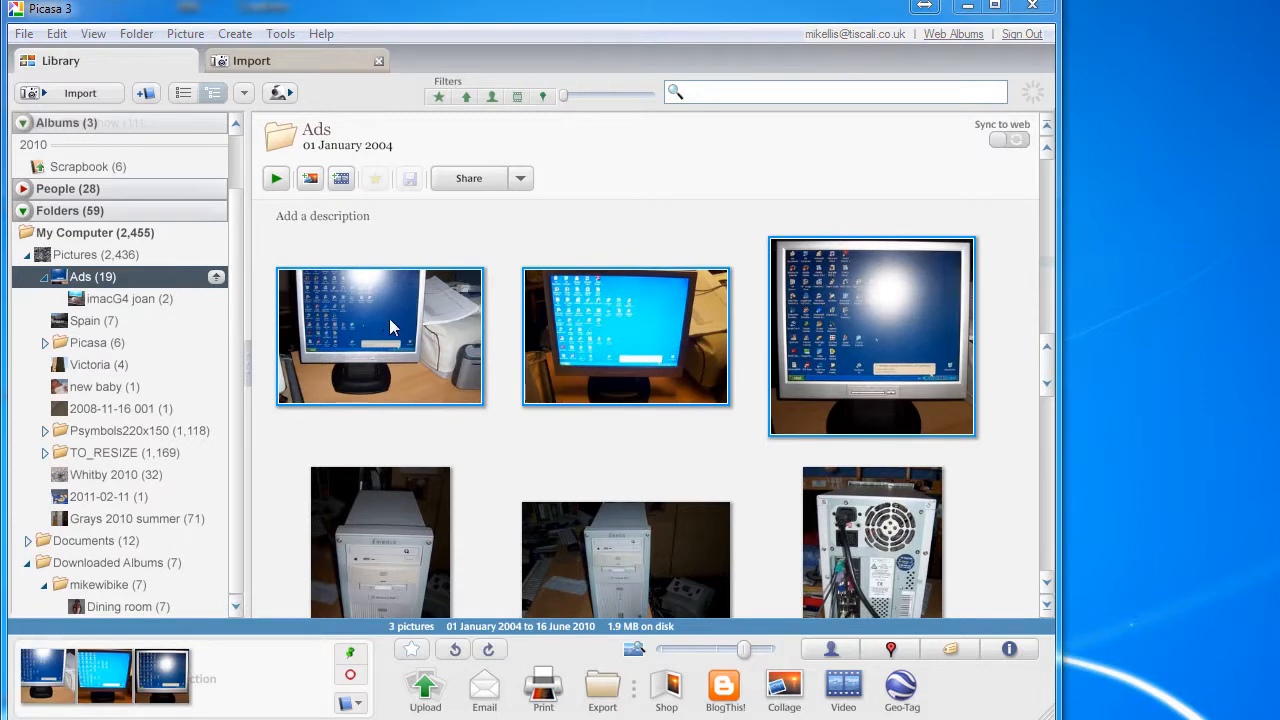
Move the three selected photos via Move to New Folder into 'Screen', leaving Ads with 16.
right_click(380, 335)
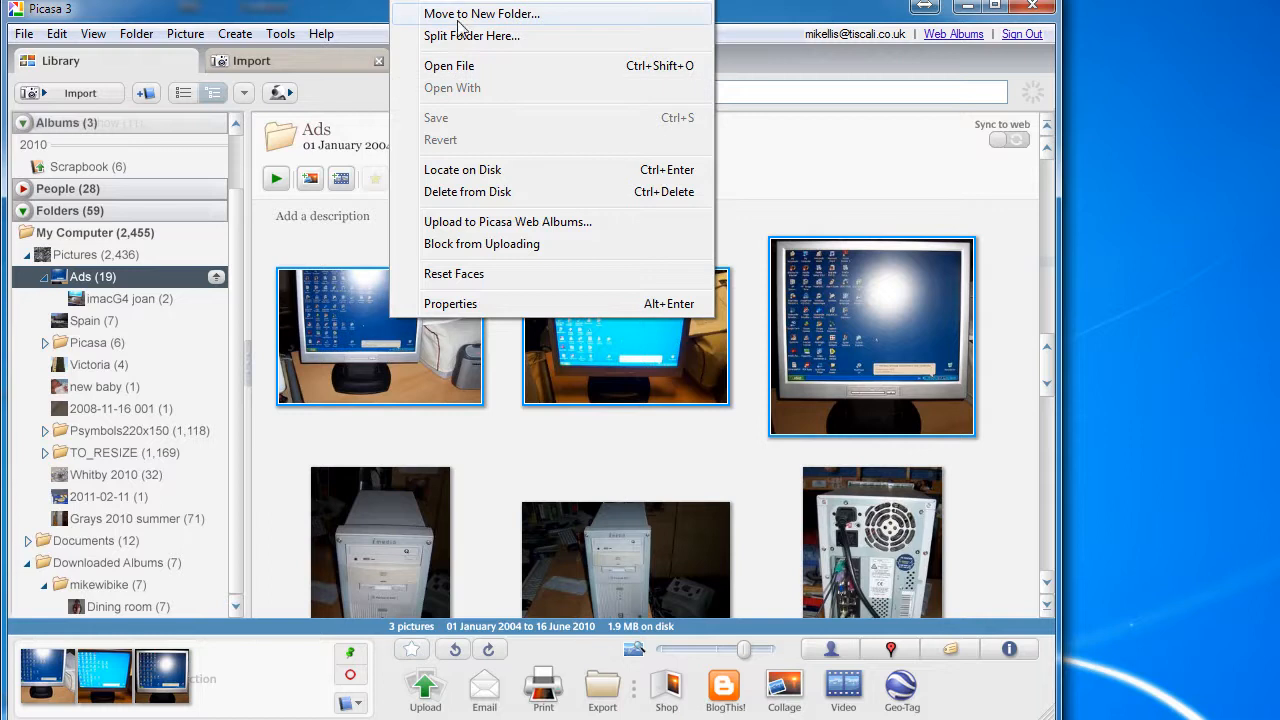
click(450, 303)
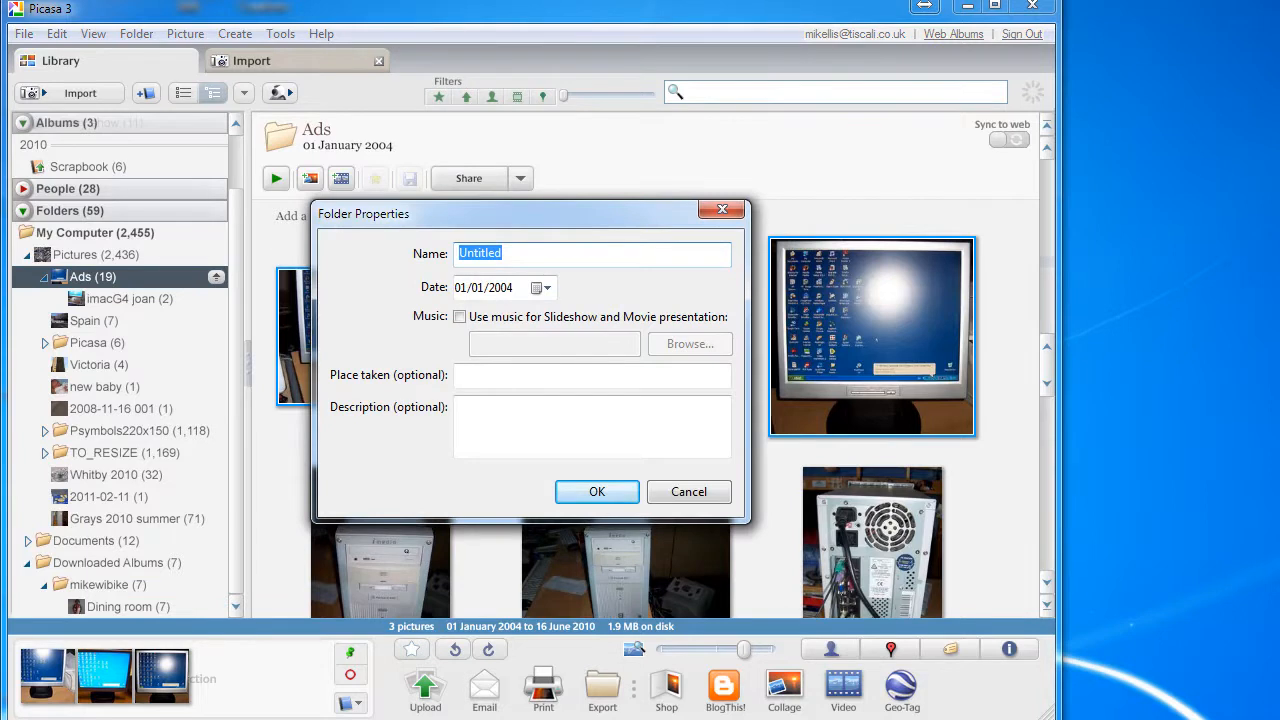
text(Screen)
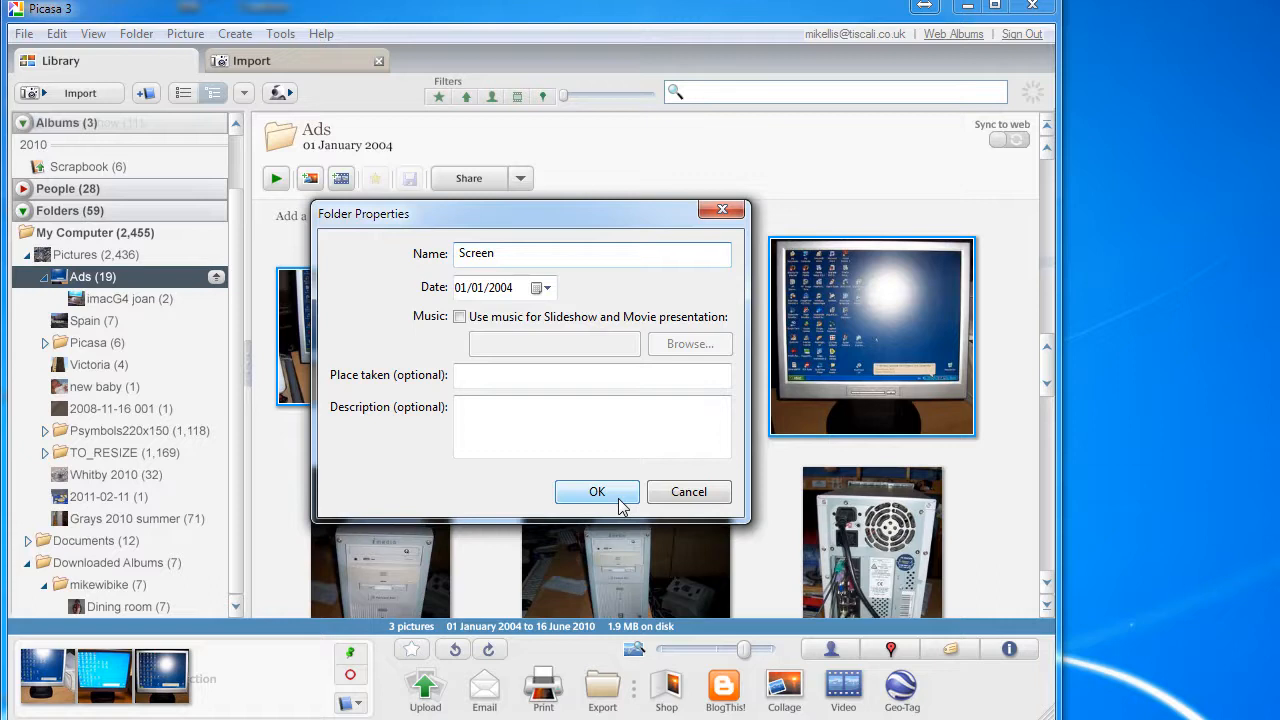
click(596, 491)
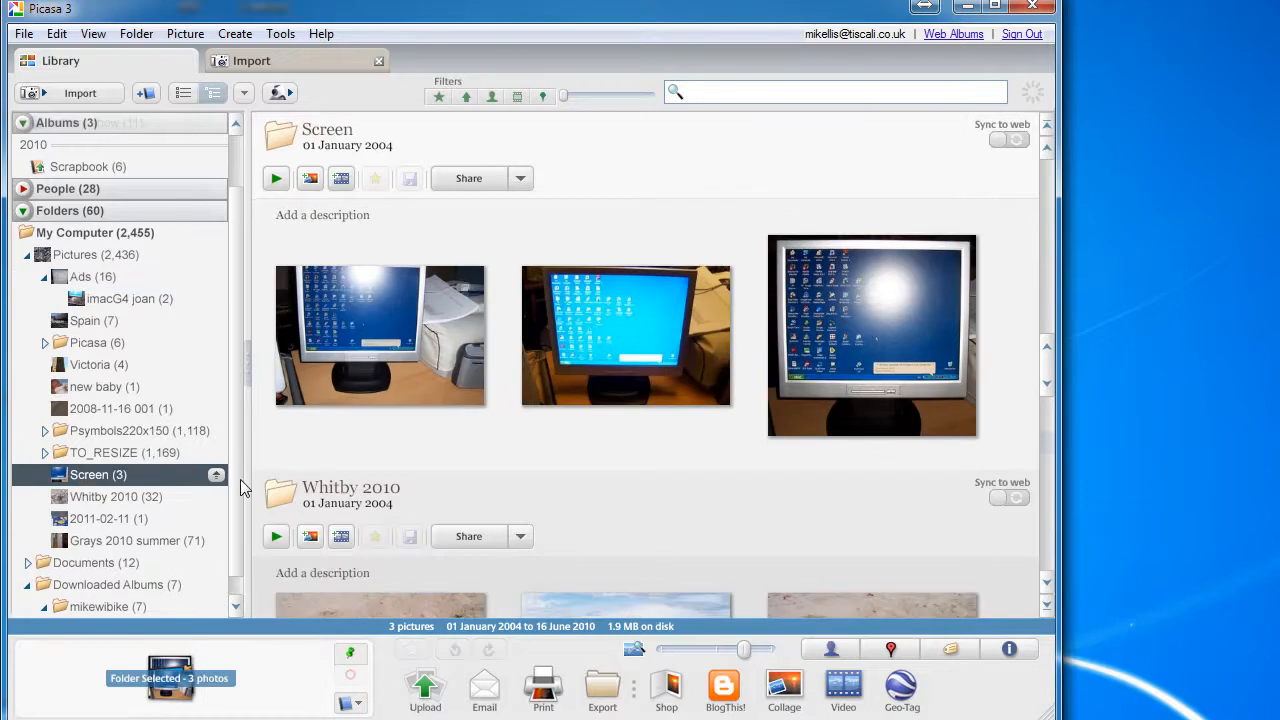
mouse_move(100, 485)
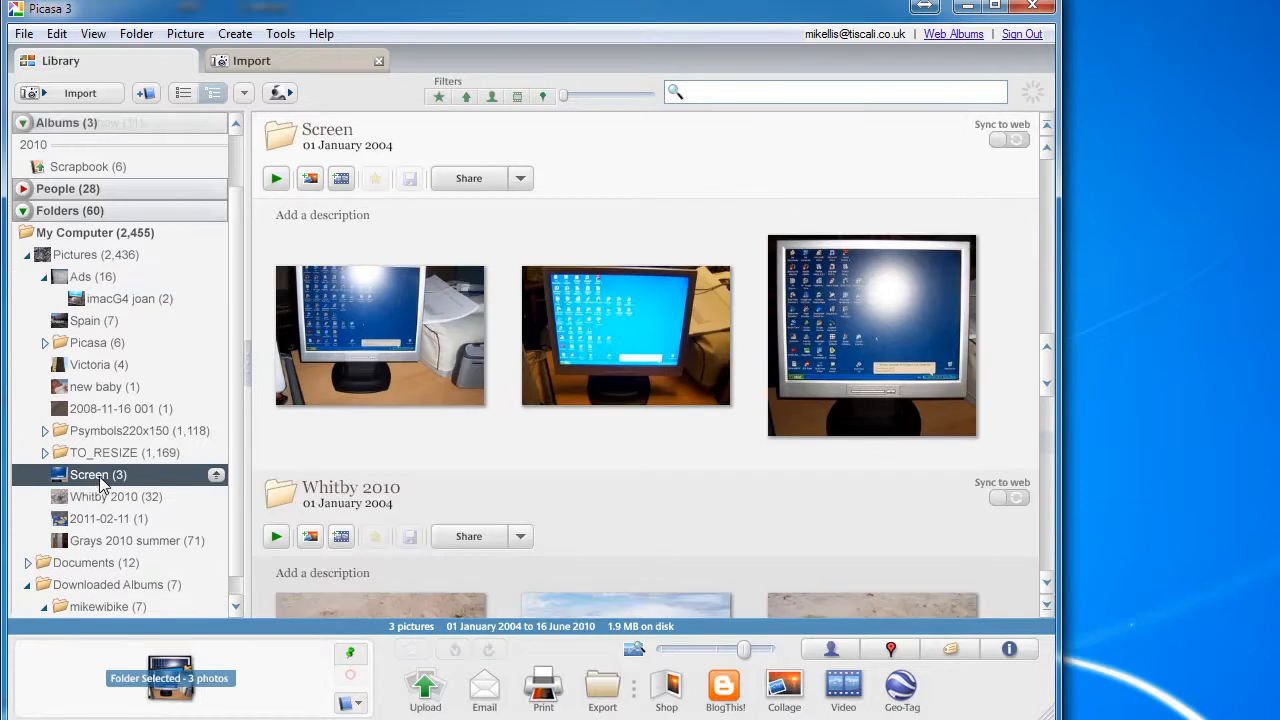
mouse_move(447, 290)
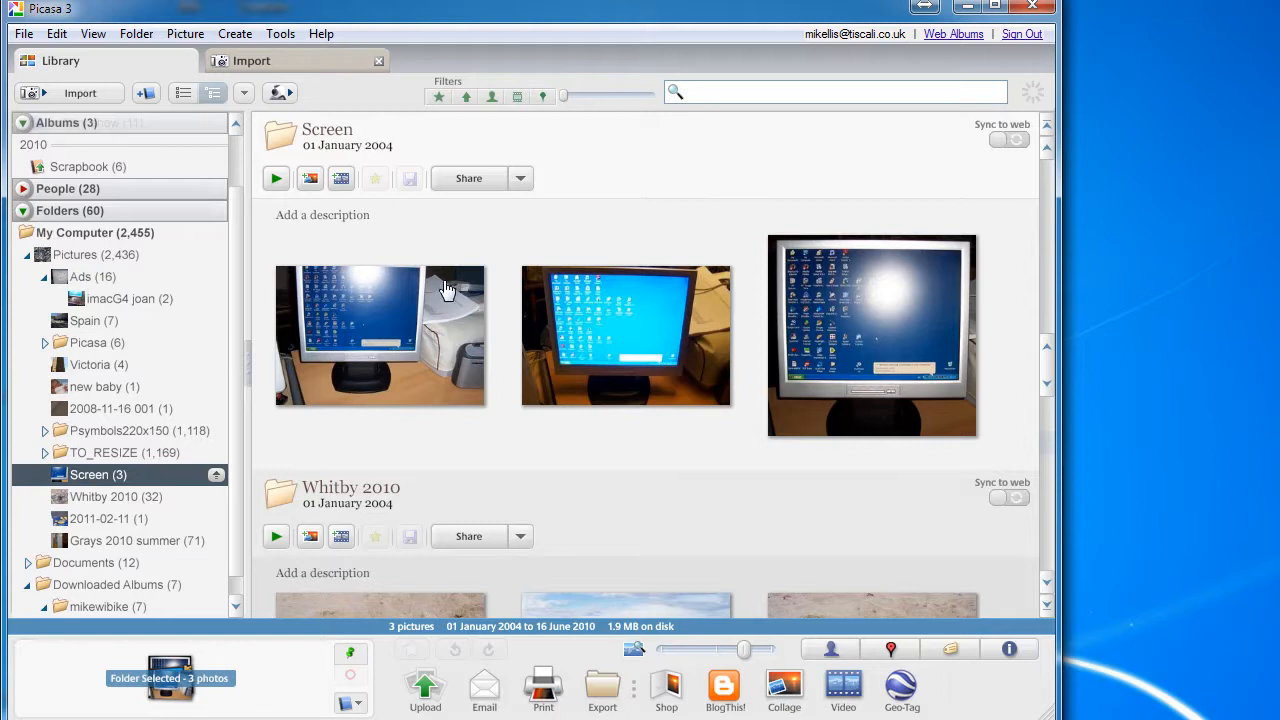
mouse_move(342, 343)
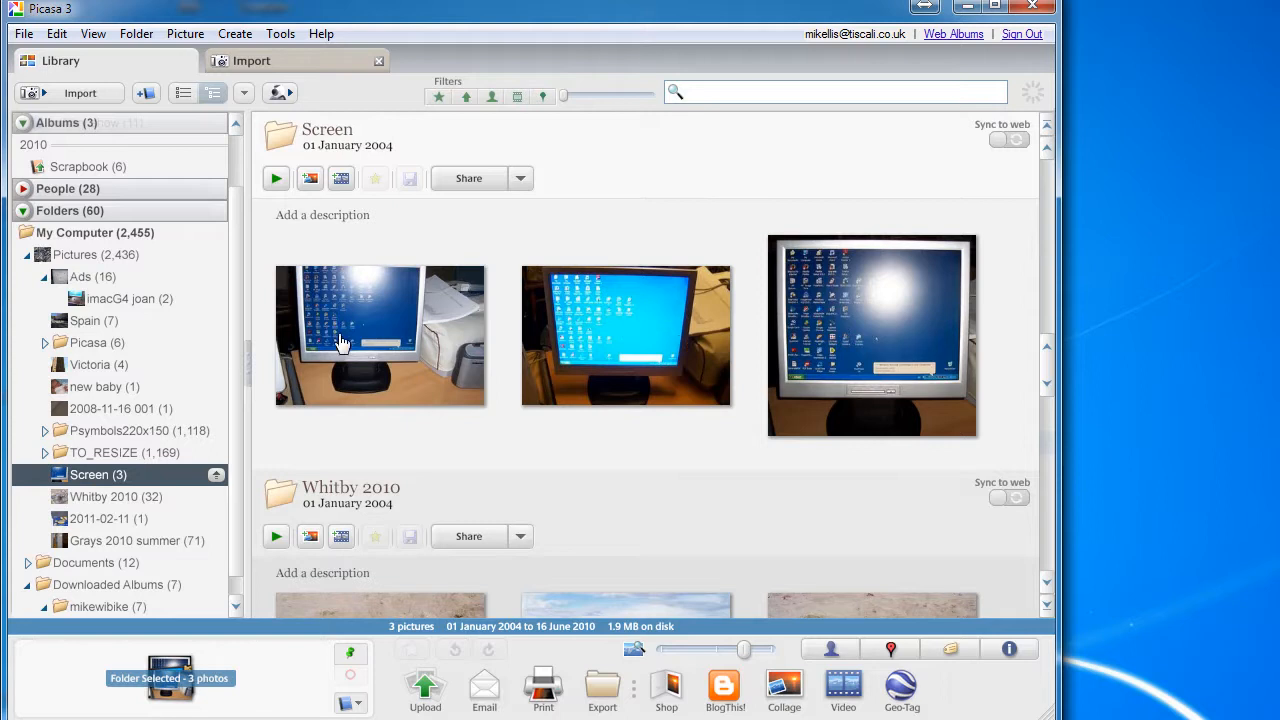